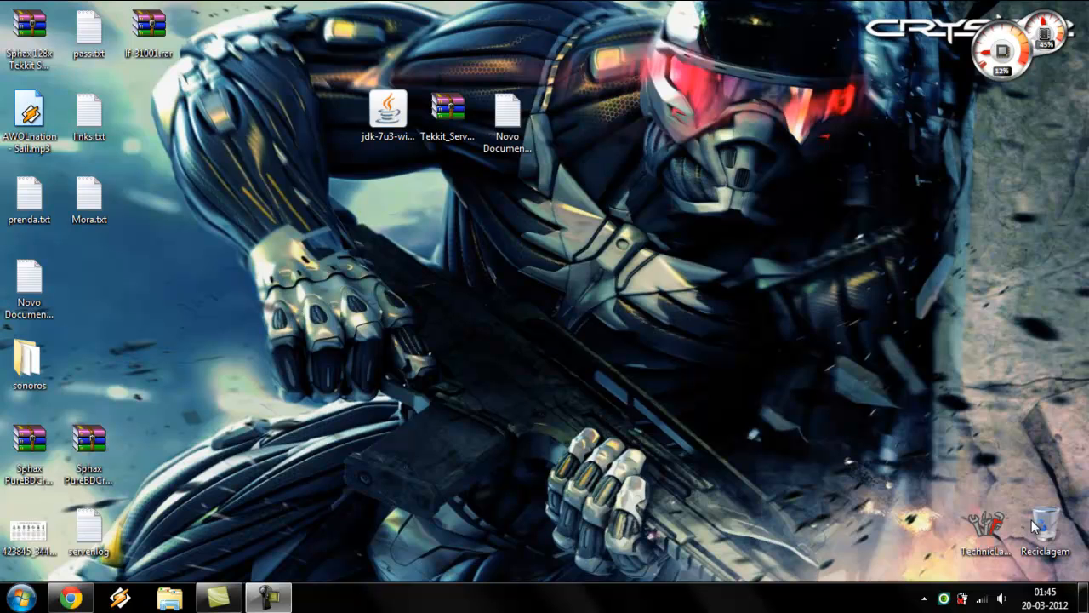
mouse_move(268, 547)
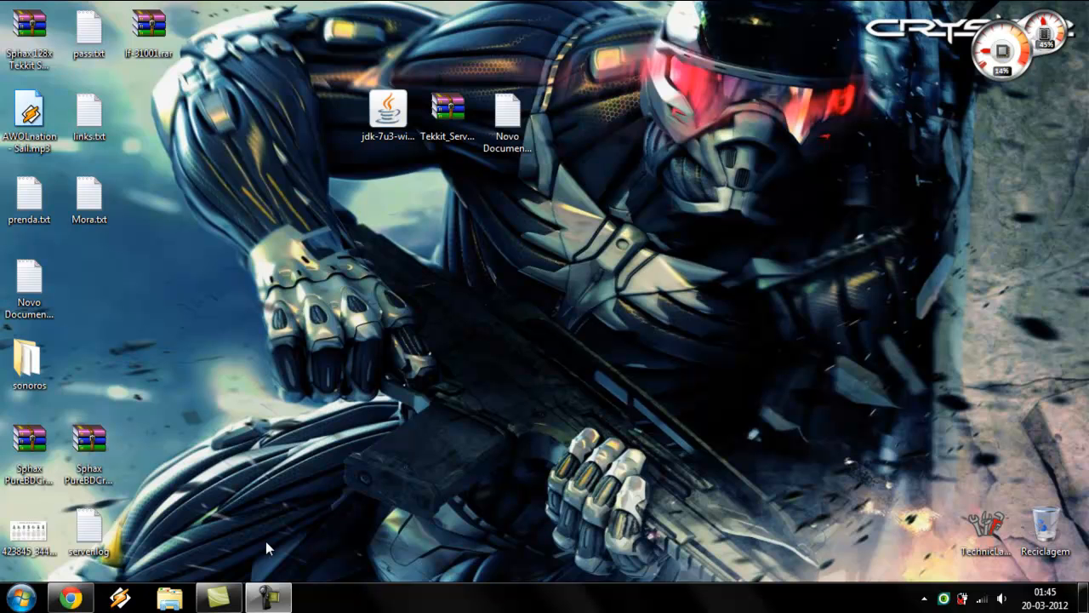
mouse_move(432, 441)
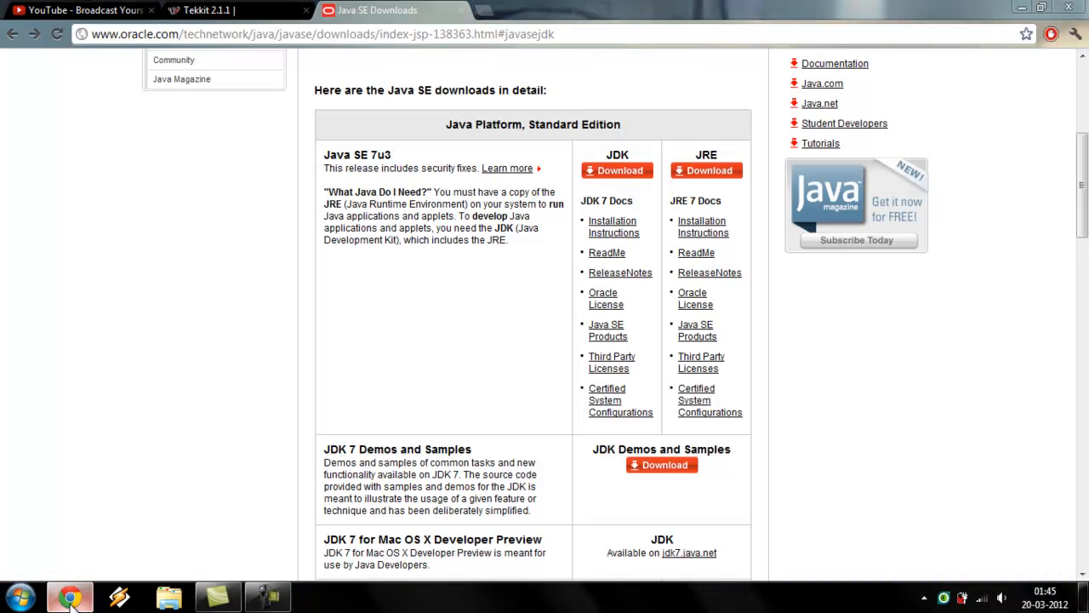
Bring the '2.1.1 SERVER – CLICK HERE' download link into view on the Tekkit page
left_click(205, 11)
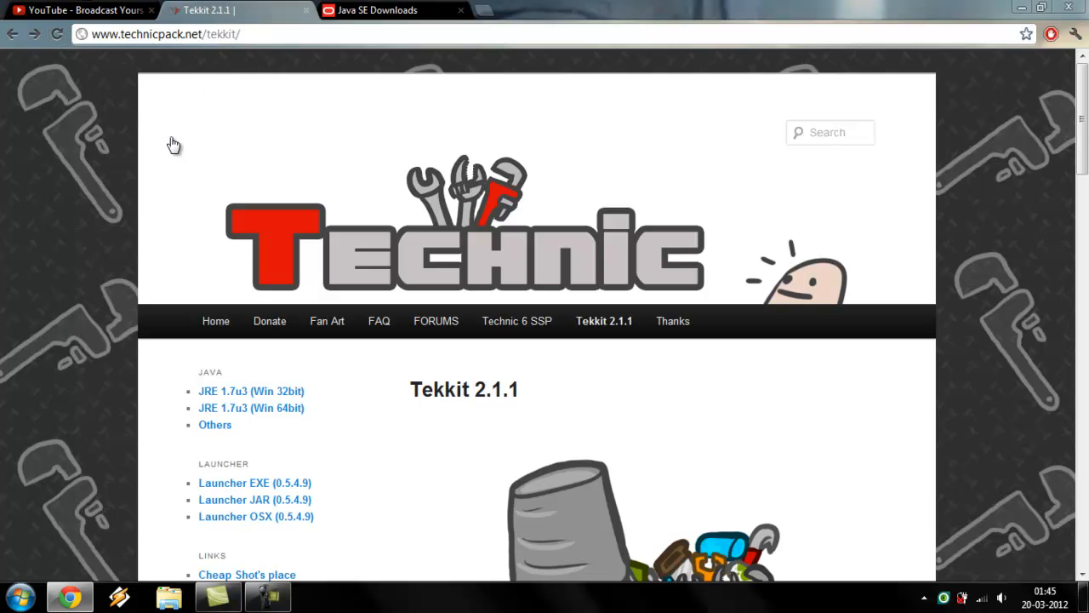
scroll("down", 3)
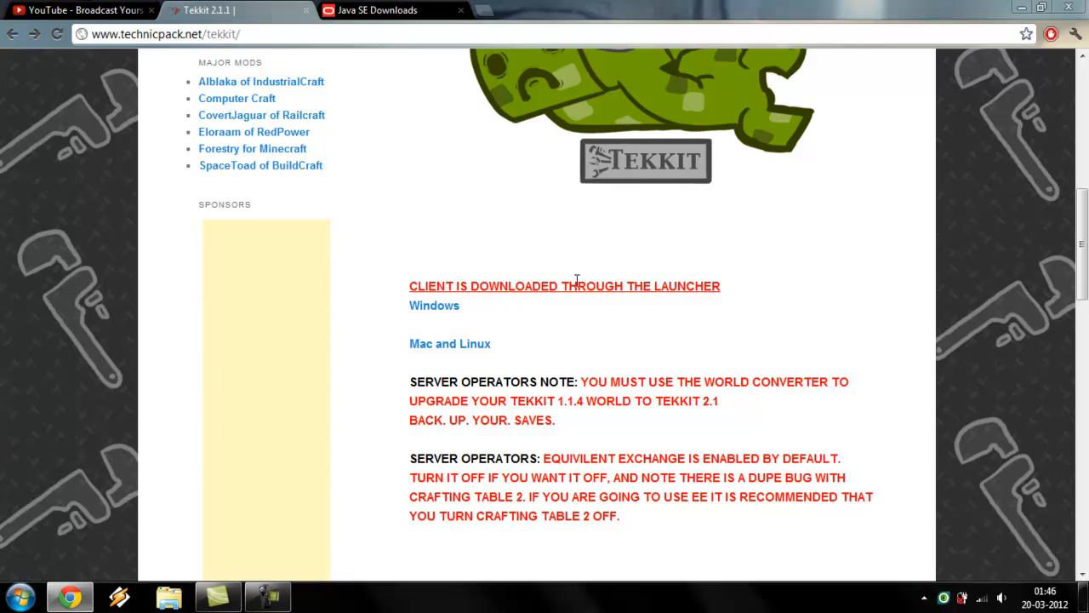
scroll("up", 3)
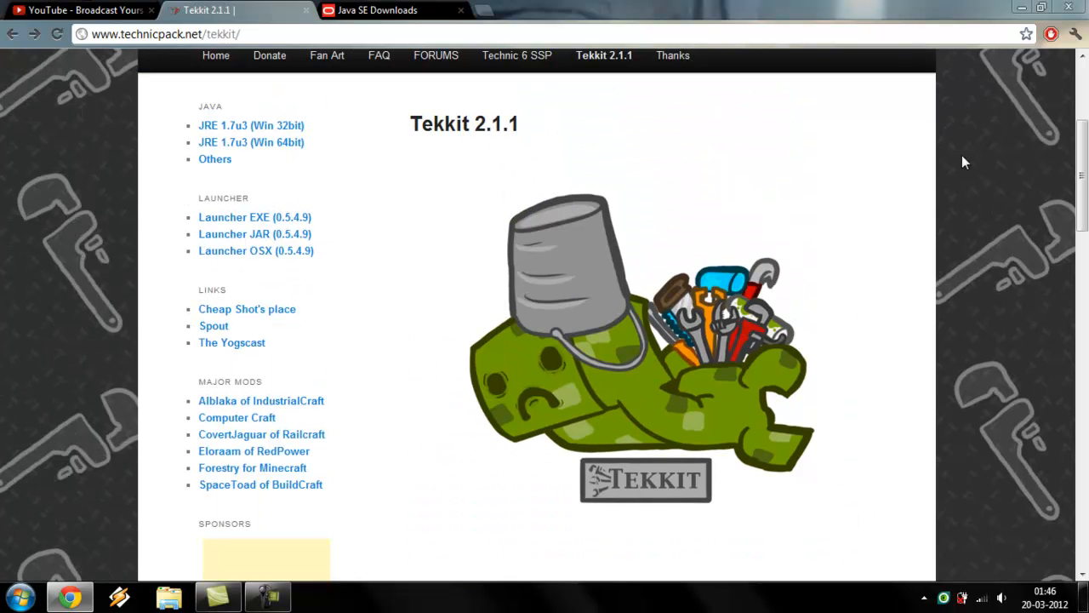
mouse_move(1000, 117)
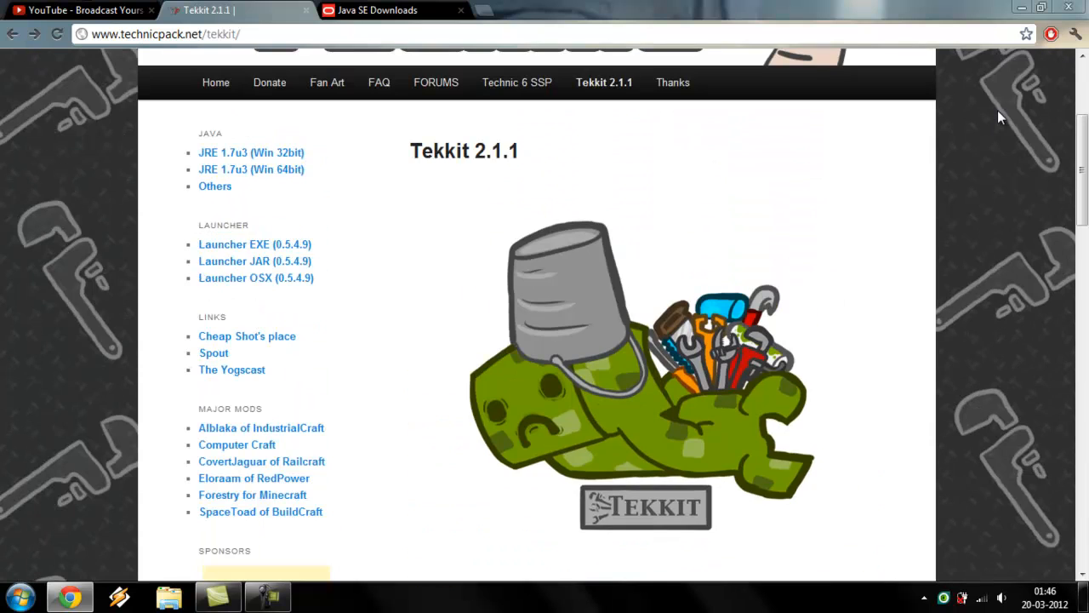
scroll("down", 3)
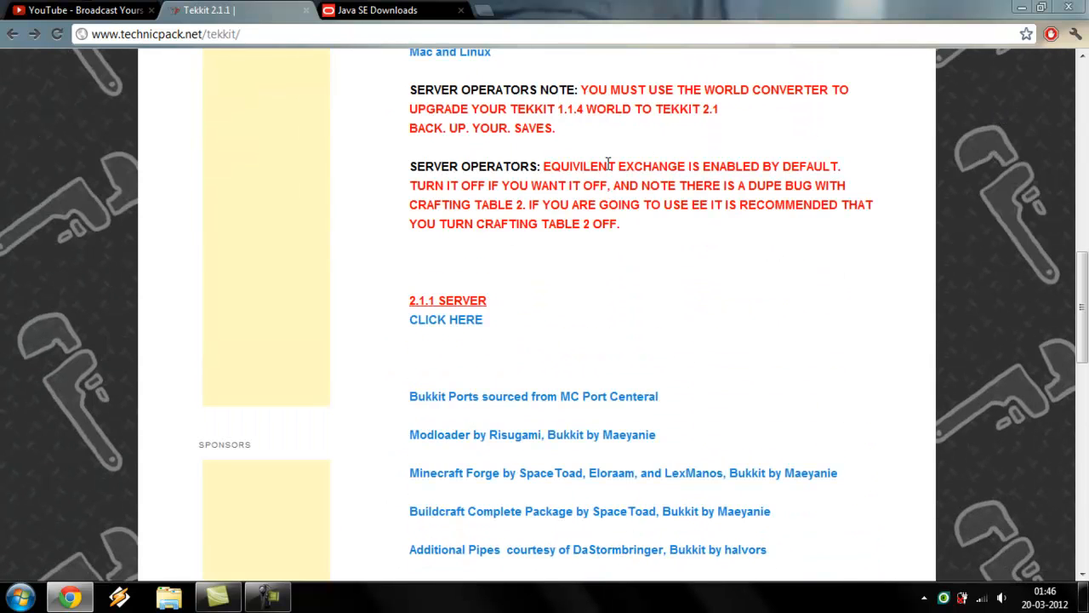
mouse_move(446, 319)
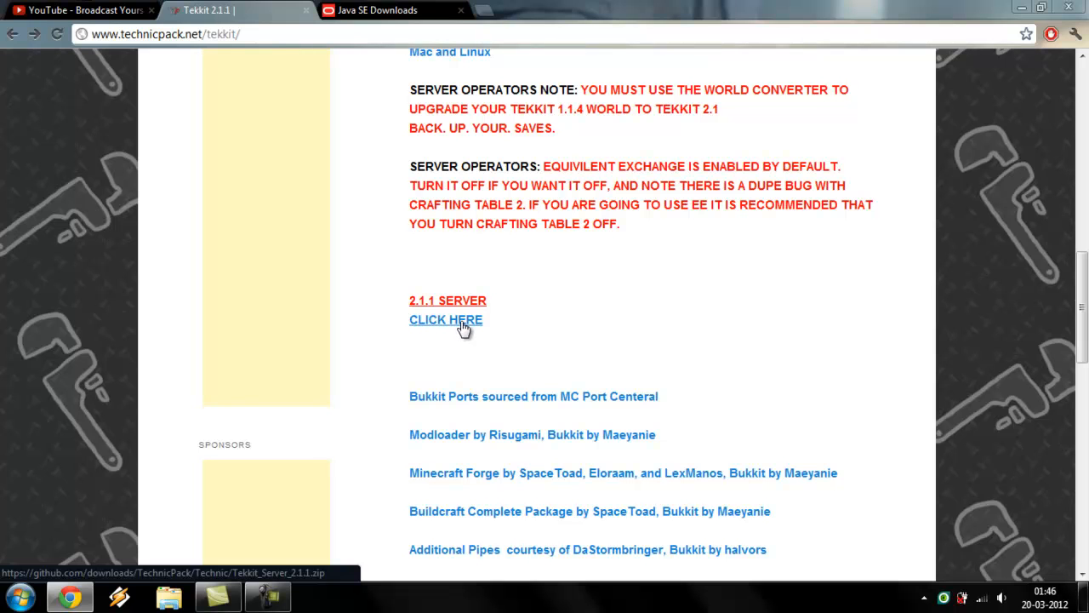
mouse_move(447, 328)
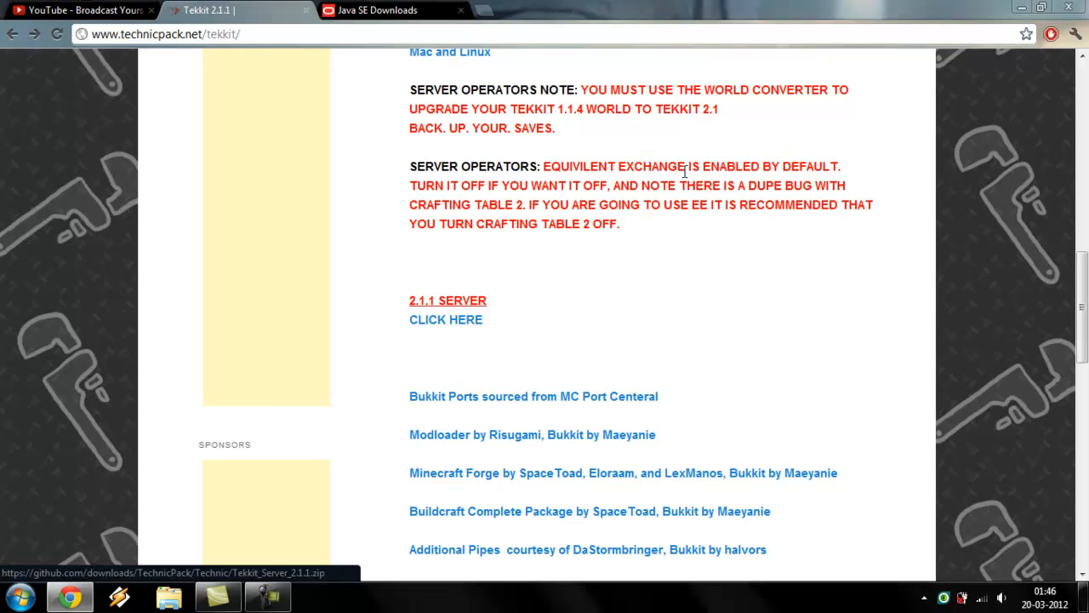
mouse_move(1022, 9)
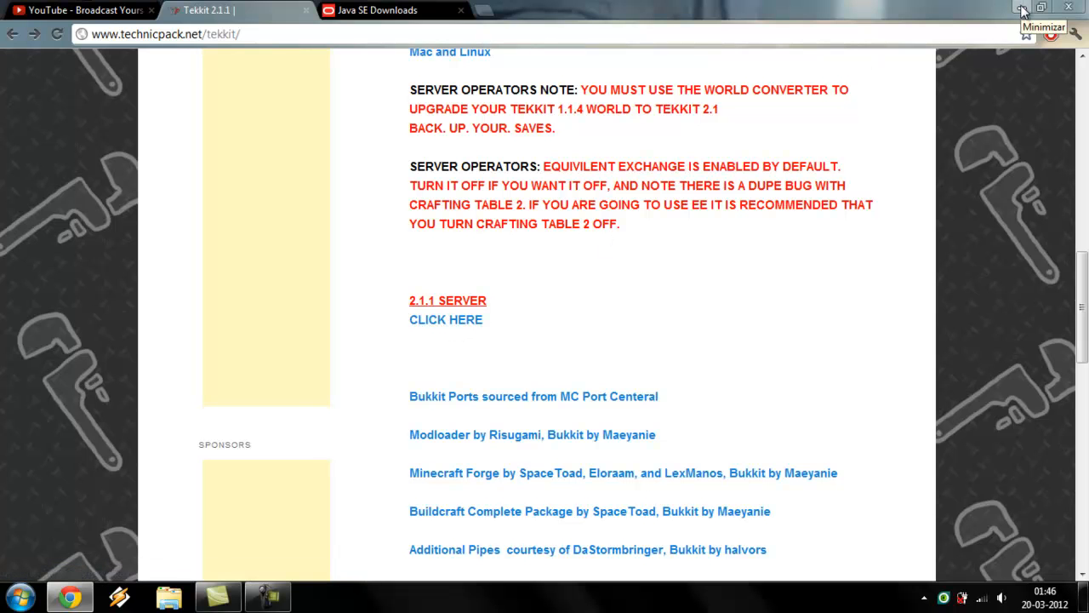
View the contents of Tekkit_Server_2.1.1.zip in WinRAR from the desktop
left_click(1022, 7)
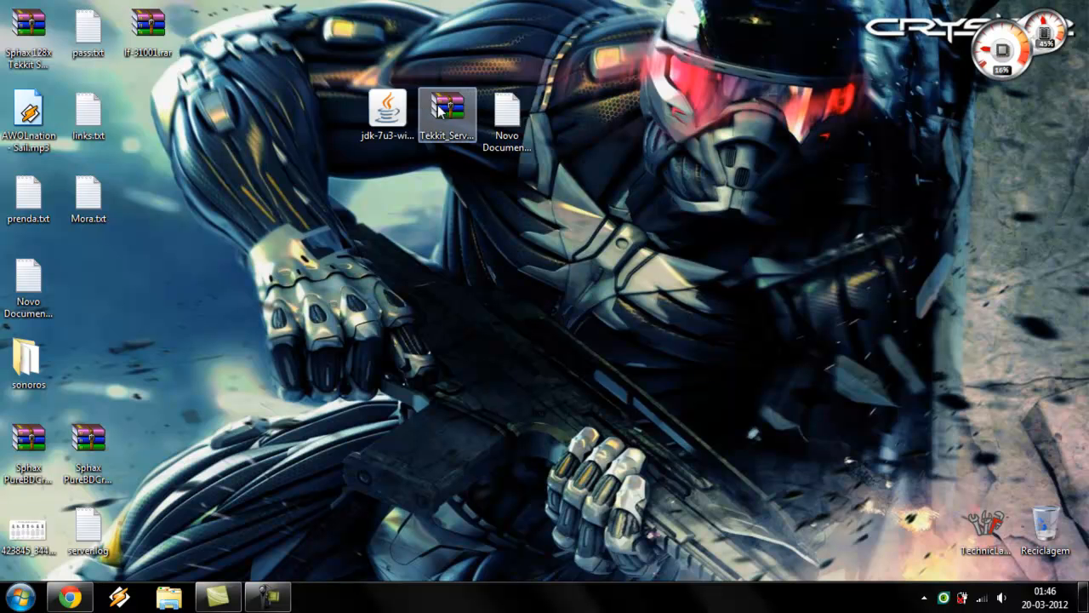
left_click(446, 115)
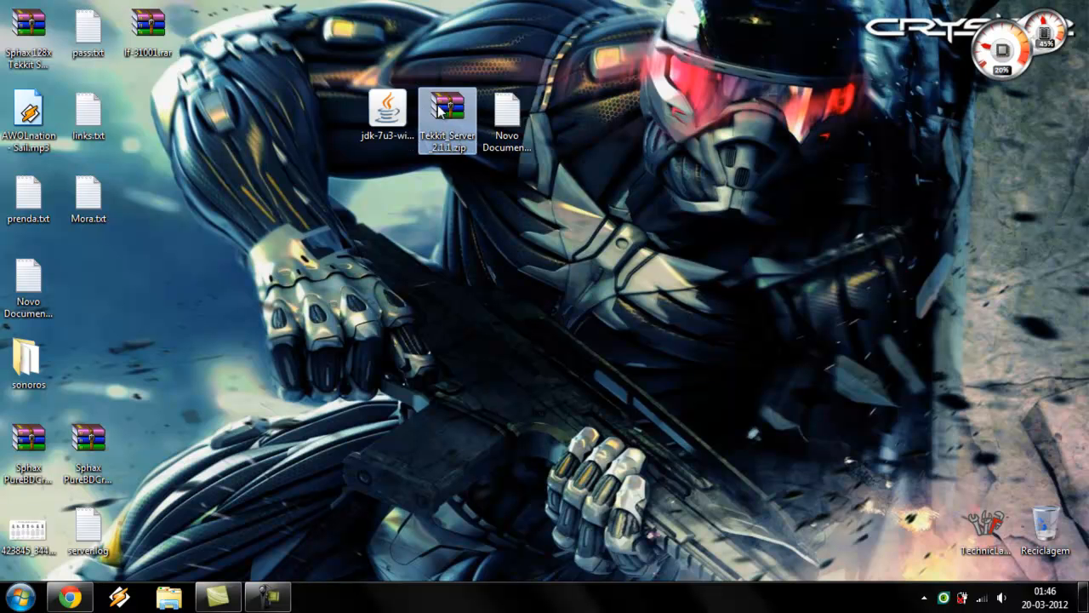
double_click(447, 115)
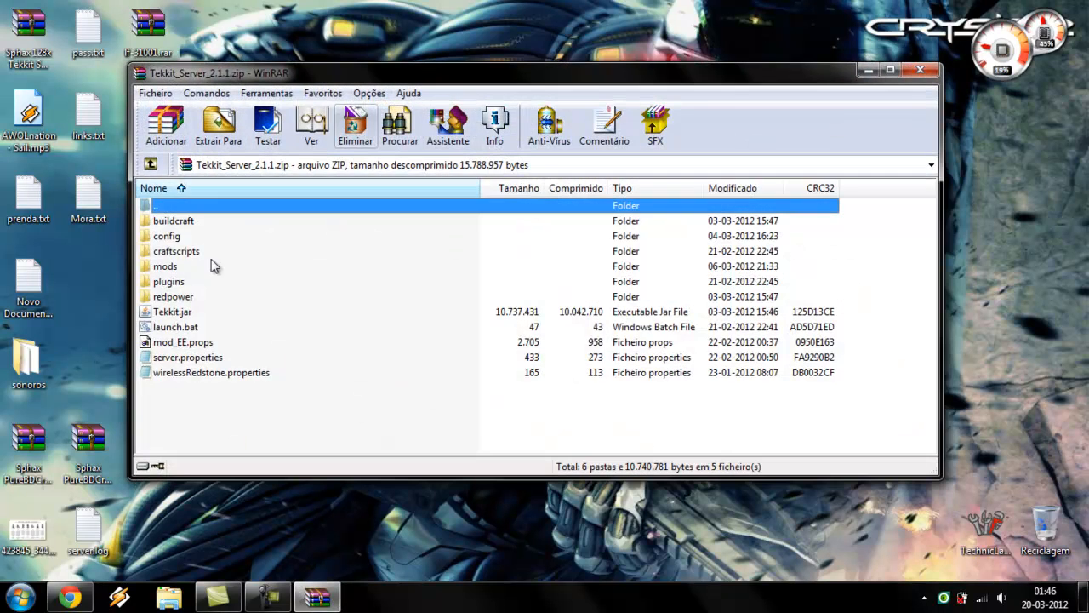
mouse_move(919, 70)
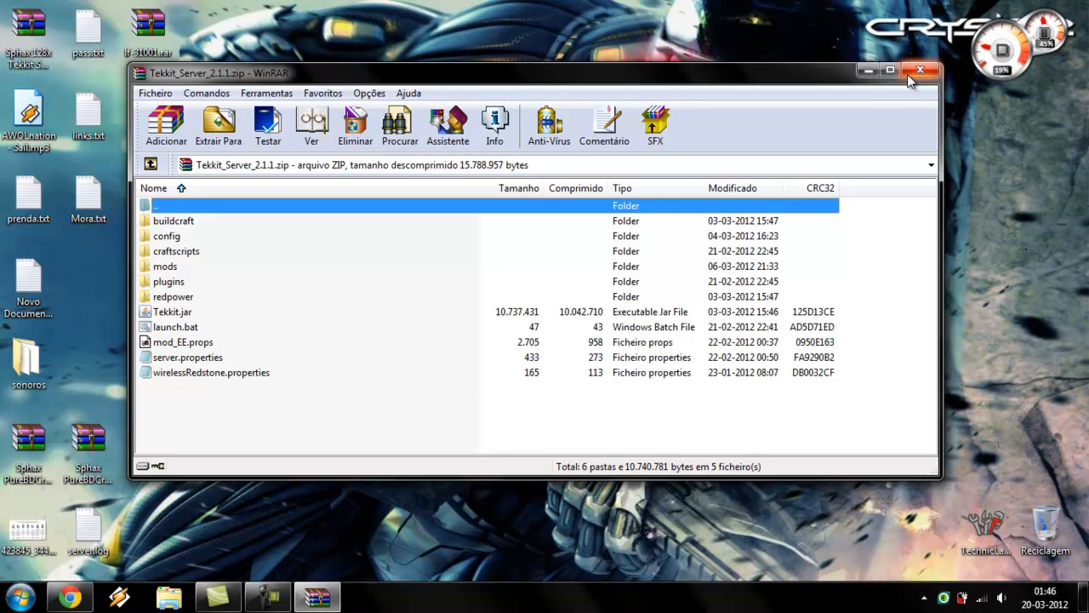
left_click(920, 69)
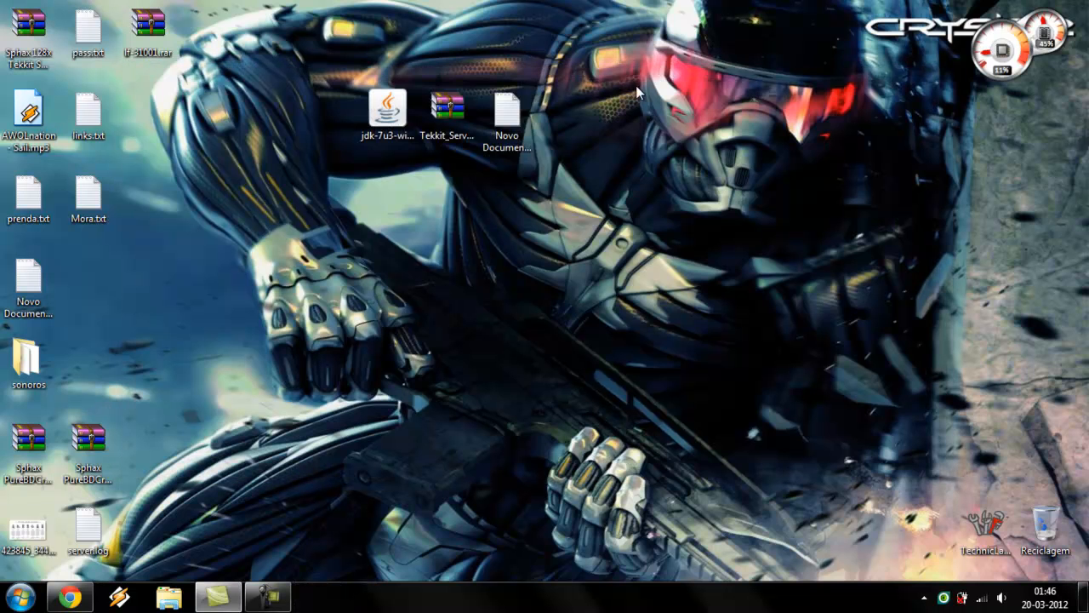
Extract Tekkit_Server_2.1.1.zip onto the desktop with 'Extrair Aqui'
right_click(447, 115)
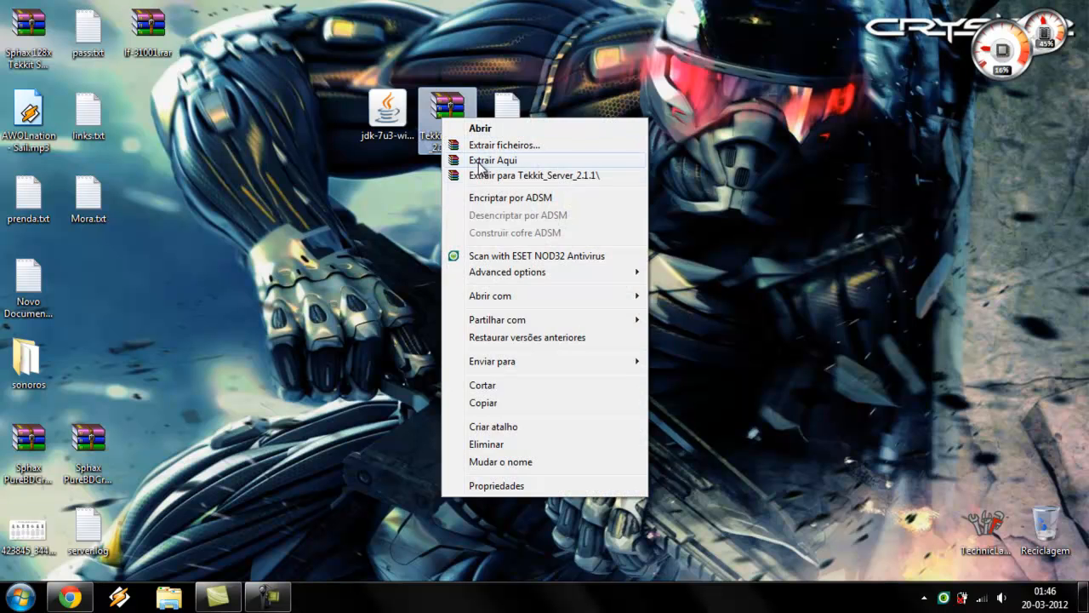
left_click(492, 160)
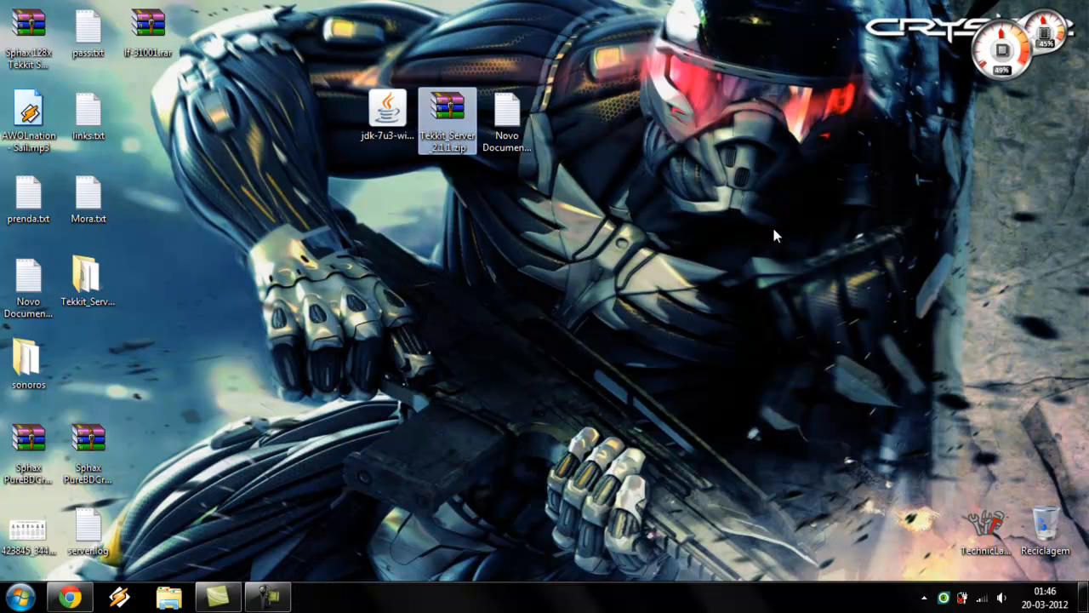
Run launch.bat in the Tekkit_Server_2.1.1 folder so the server generates its world files
double_click(87, 279)
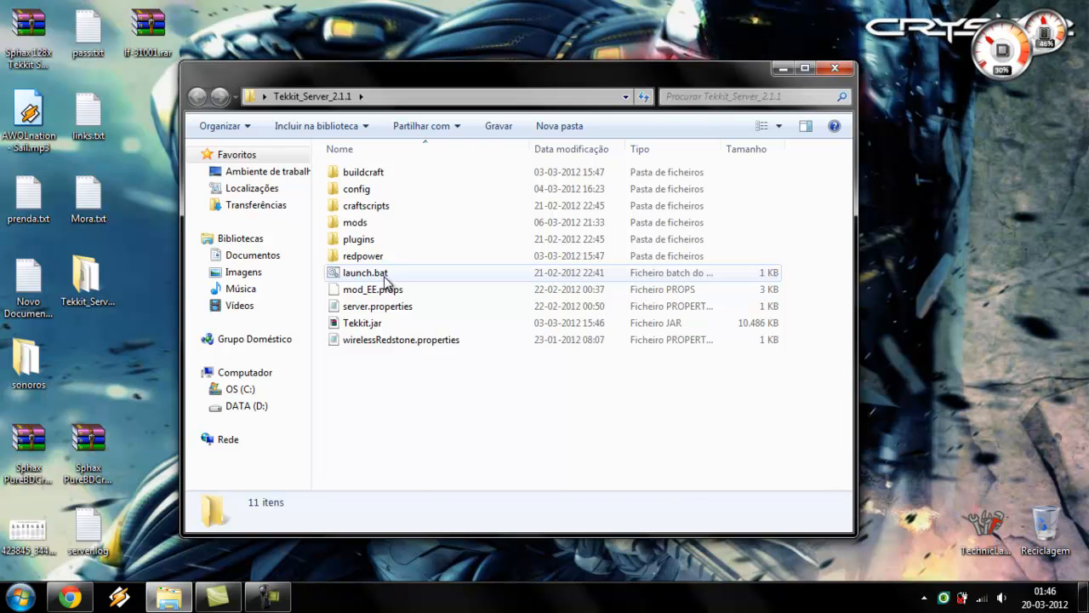
double_click(365, 272)
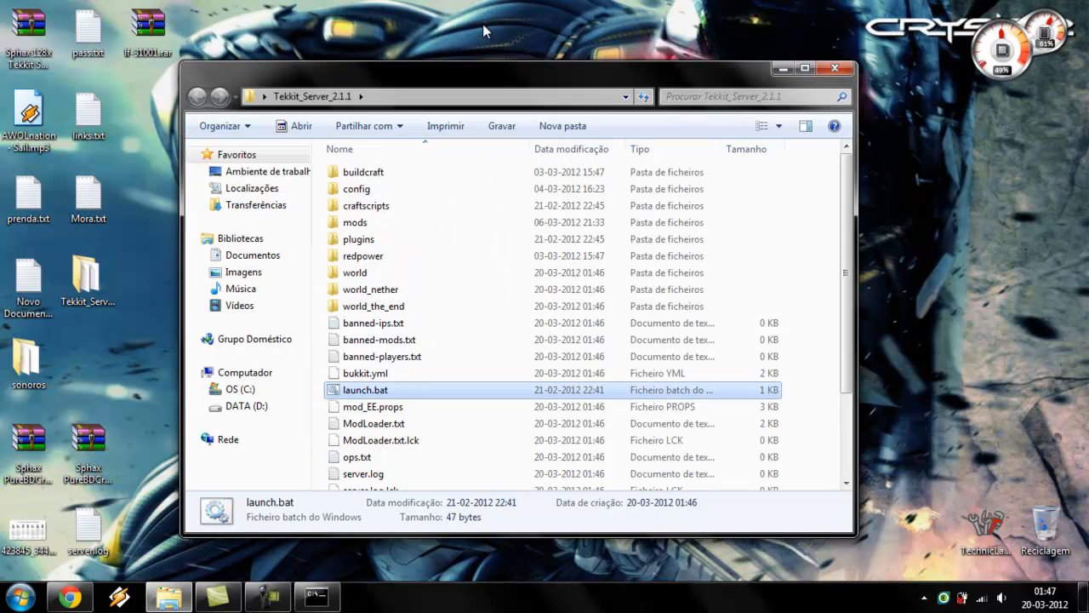
mouse_move(332, 404)
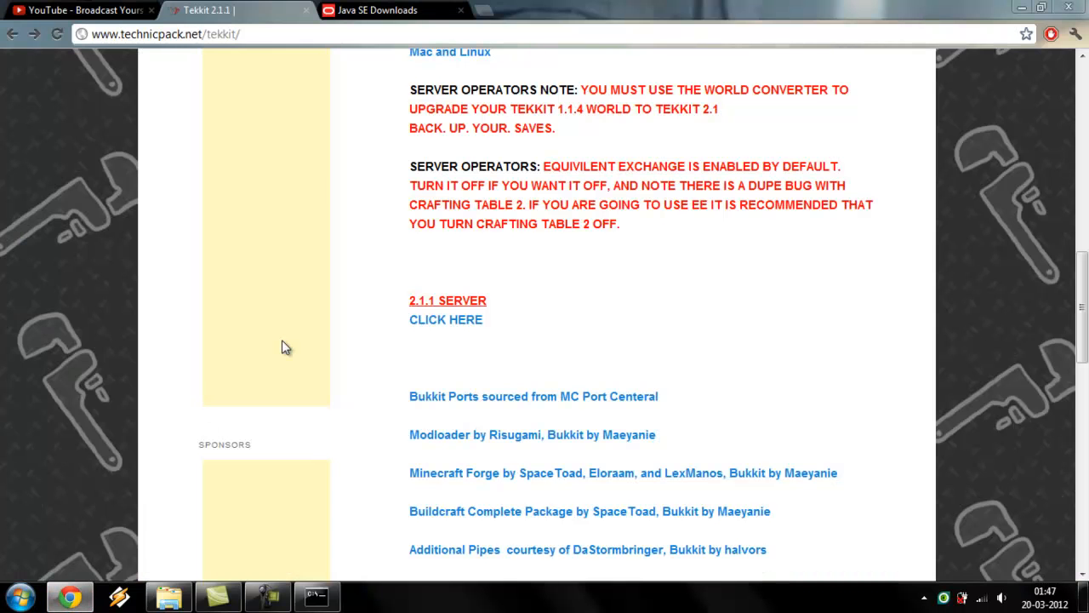
Show the JDK 7u3 download button on the Oracle Java SE downloads page
left_click(374, 10)
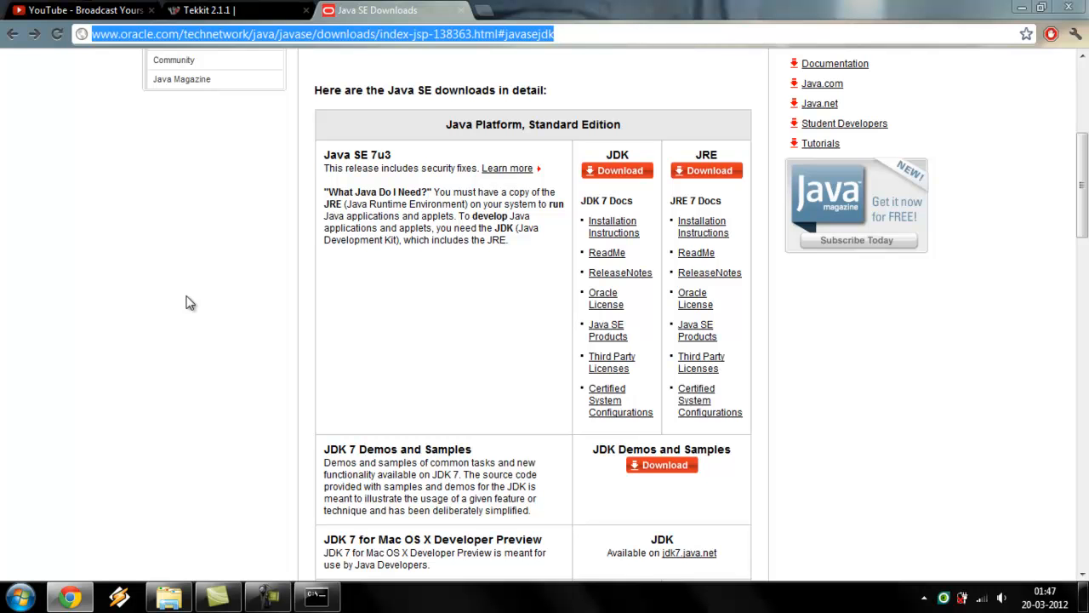
scroll("down", 3)
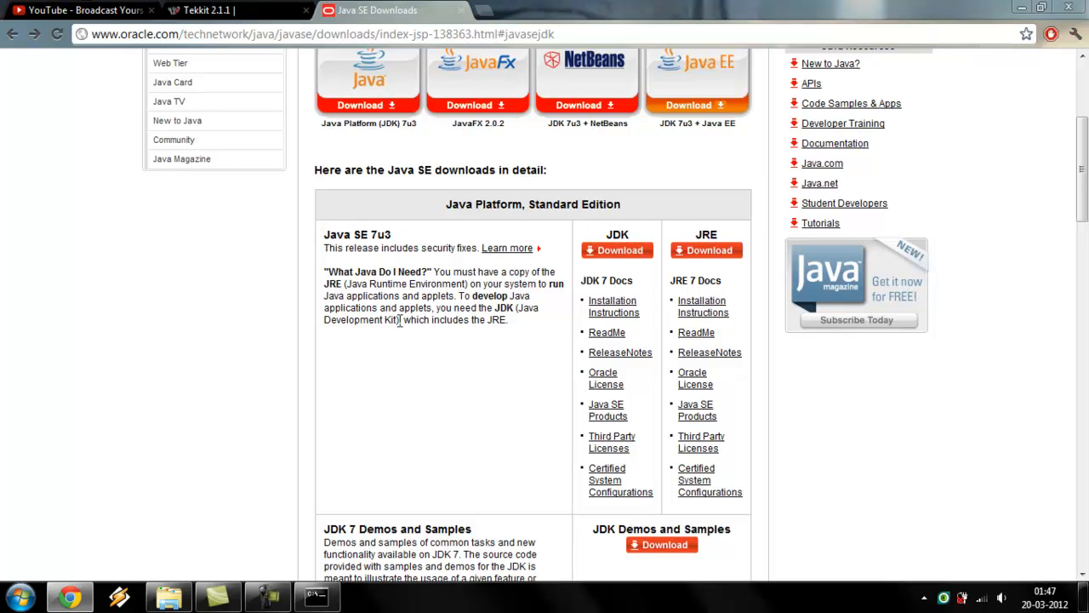
Reach the JDK 7u3 download page and accept the Java SE license agreement
left_click(617, 249)
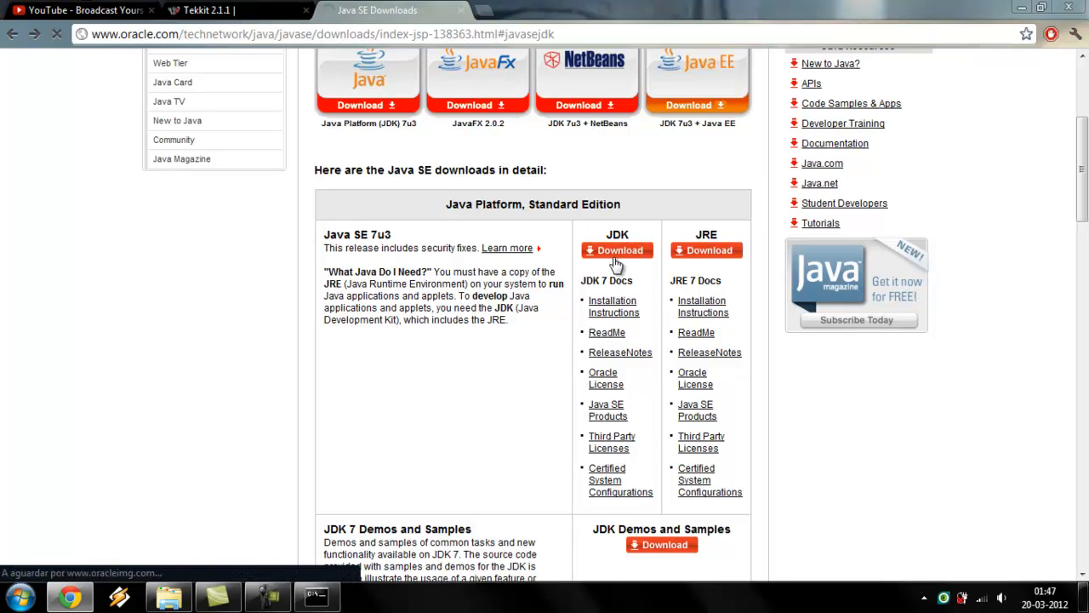
left_click(616, 250)
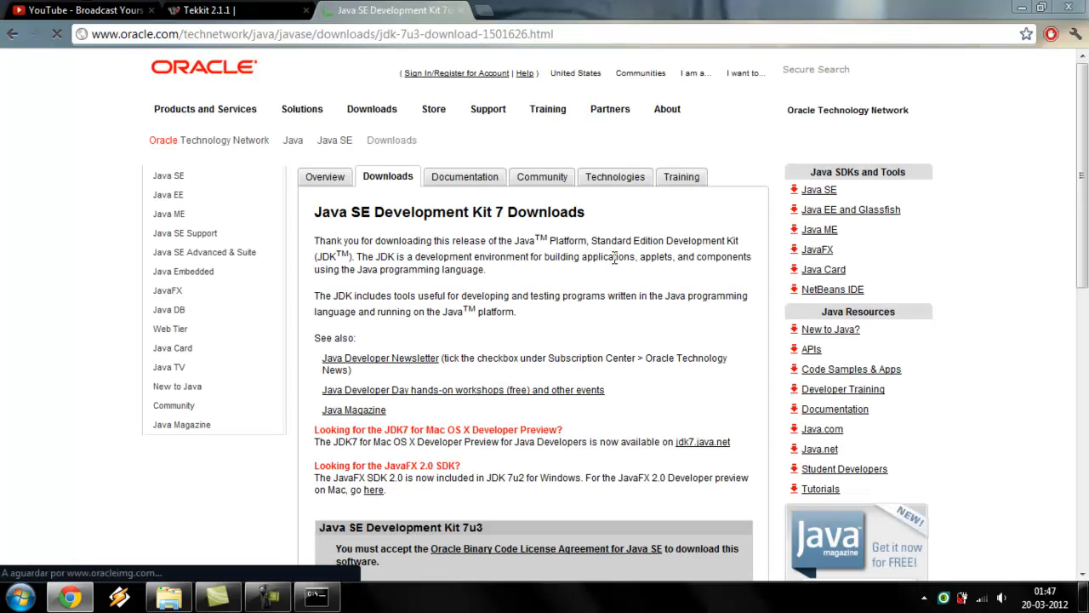
scroll("down", 3)
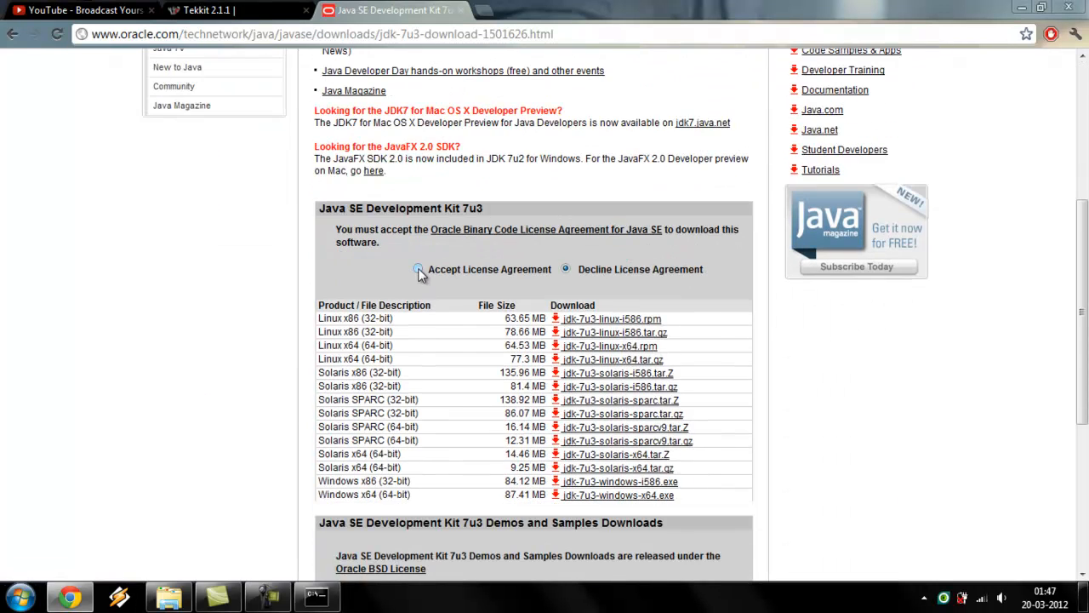
left_click(417, 269)
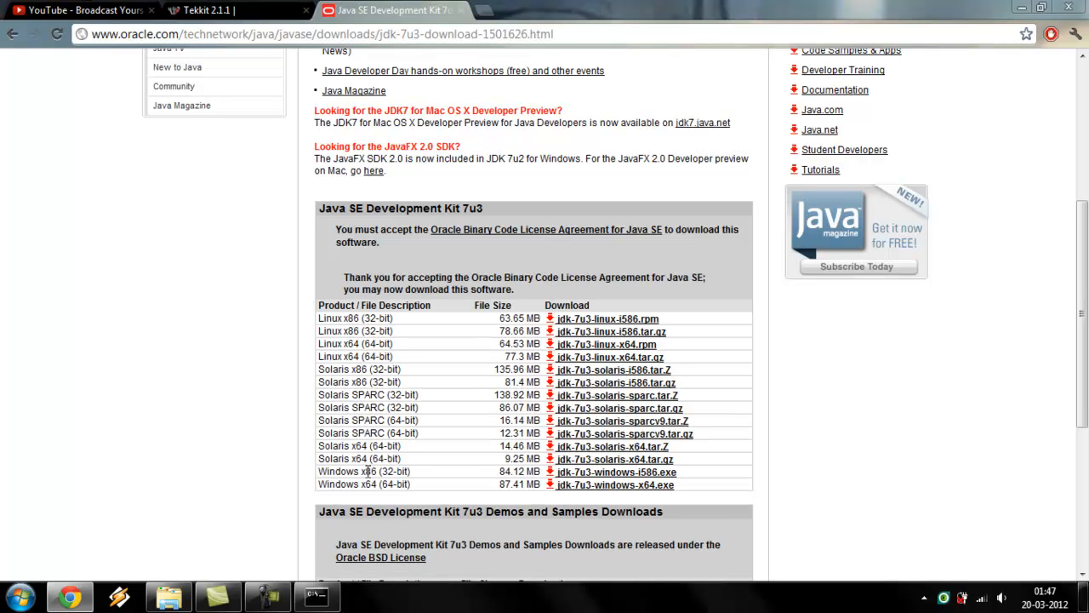
mouse_move(519, 483)
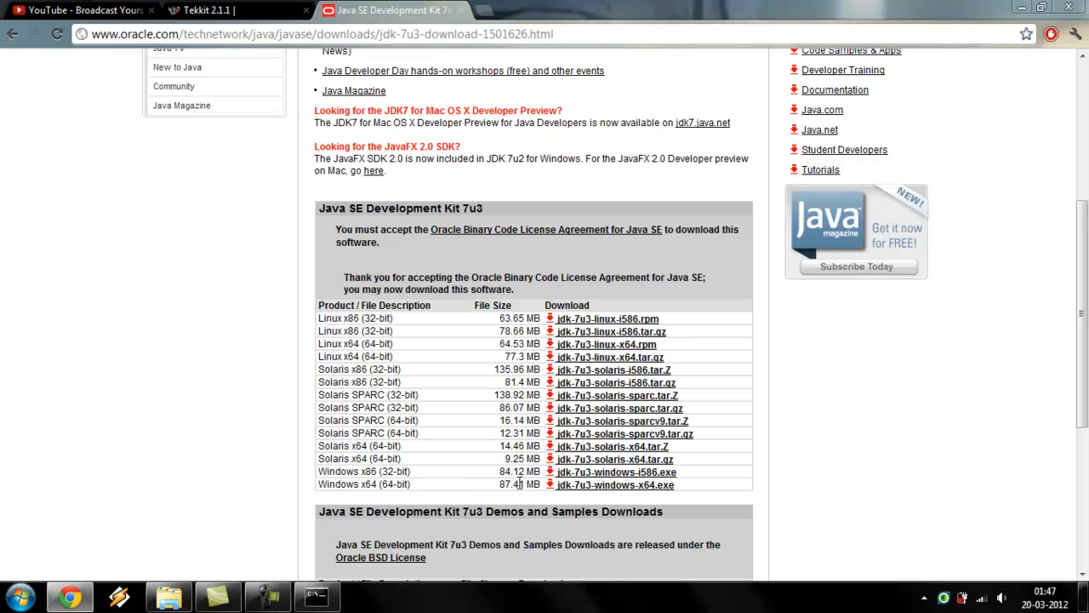
Point out the Windows x86 32-bit and Windows x64 64-bit installer options
double_click(395, 471)
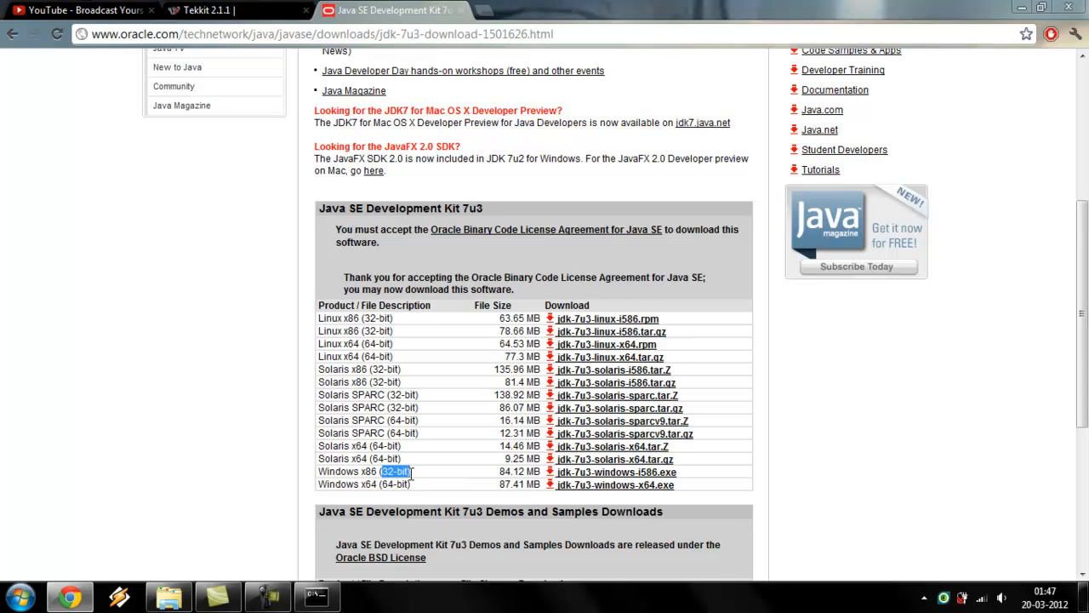
left_click(394, 471)
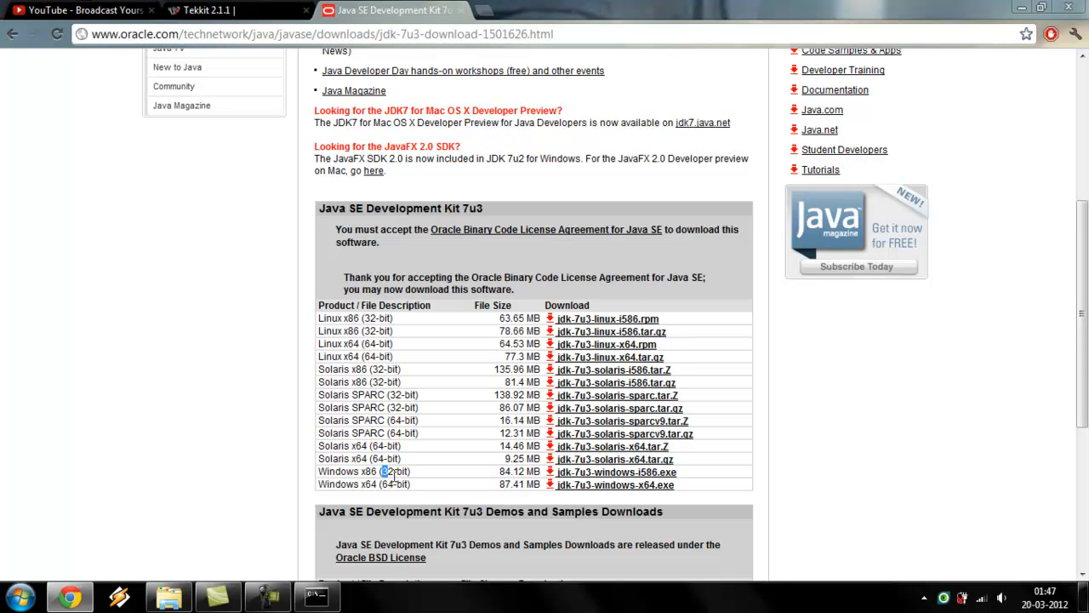
double_click(394, 471)
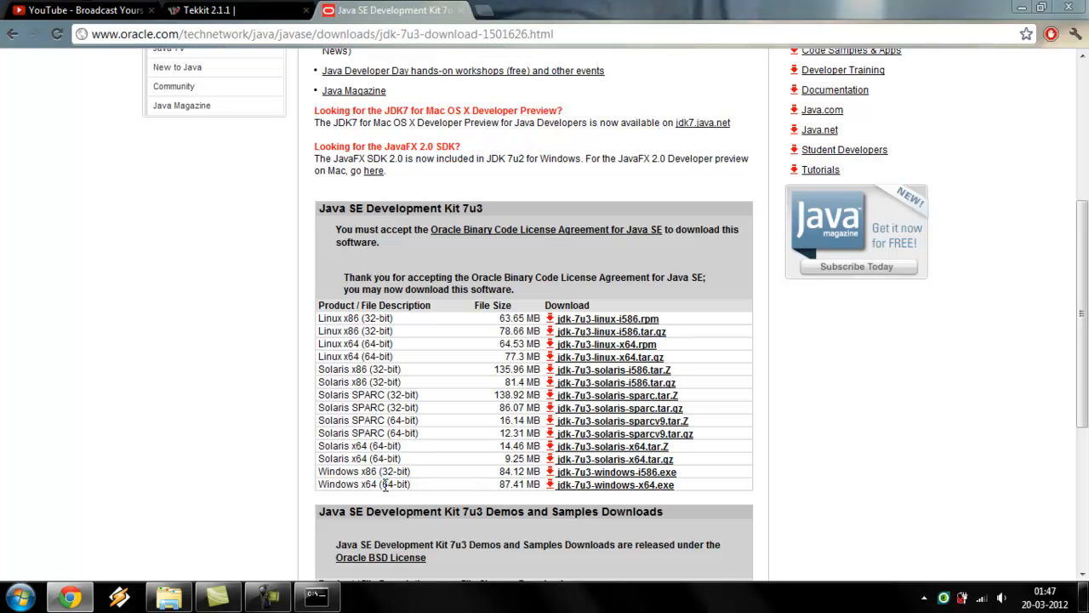
mouse_move(430, 487)
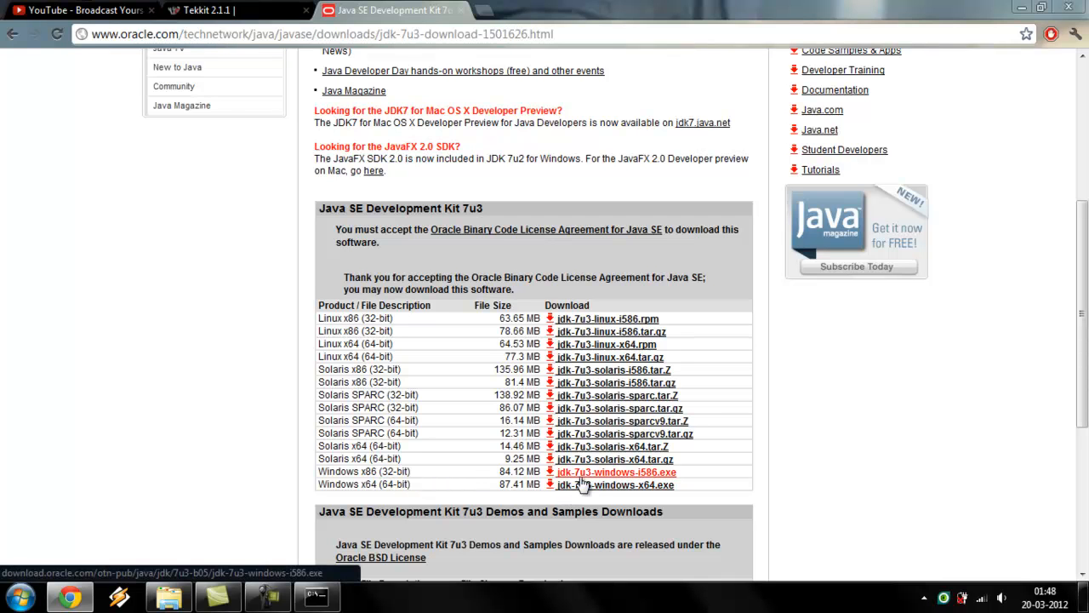
mouse_move(606, 471)
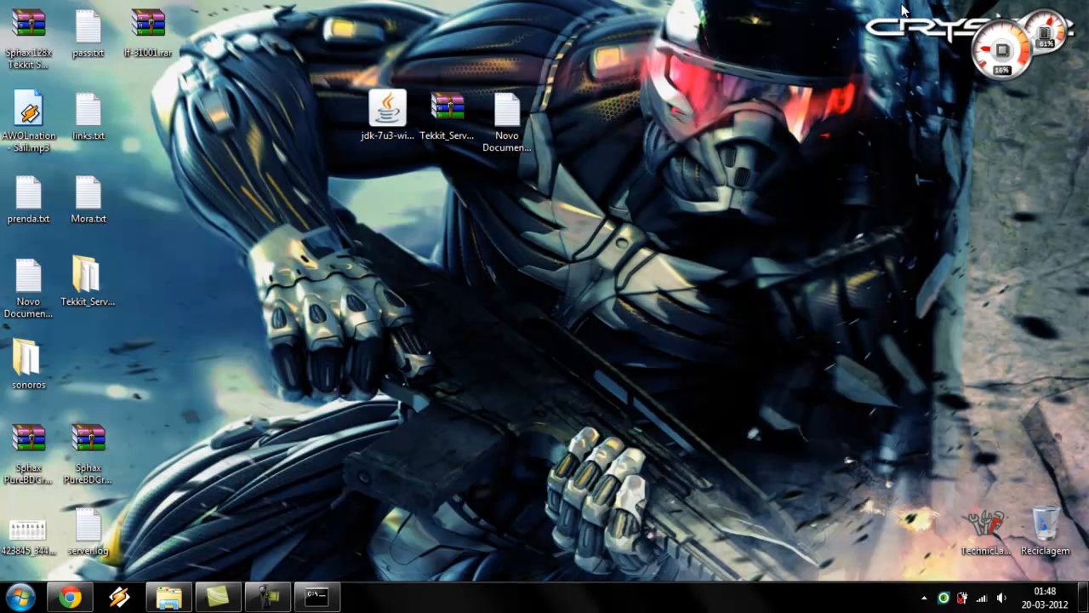
Shut down the running Tekkit server with the stop command in its console
left_click(388, 111)
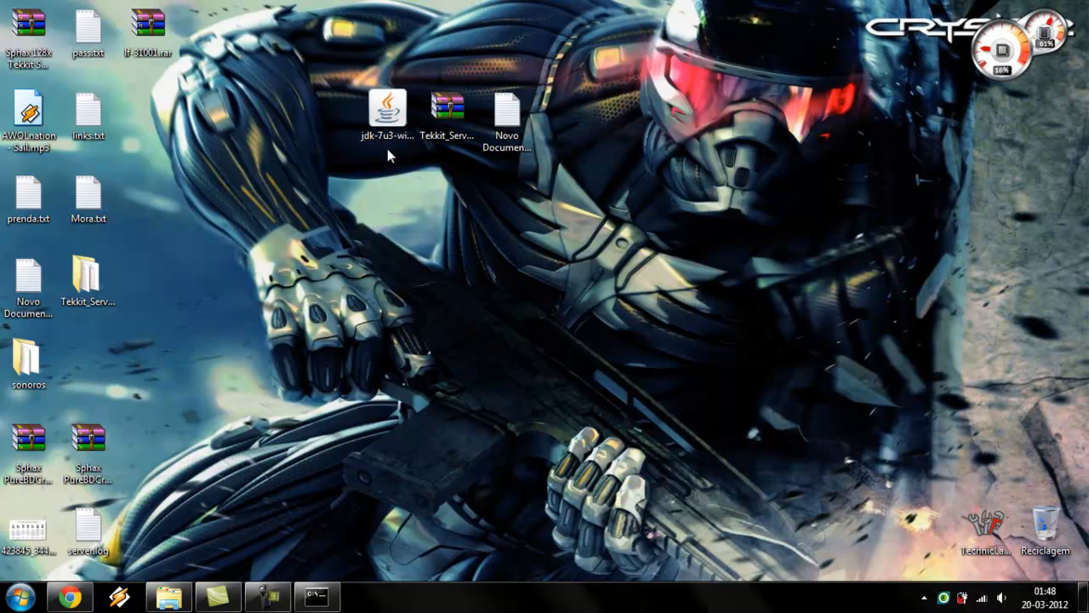
left_click(387, 110)
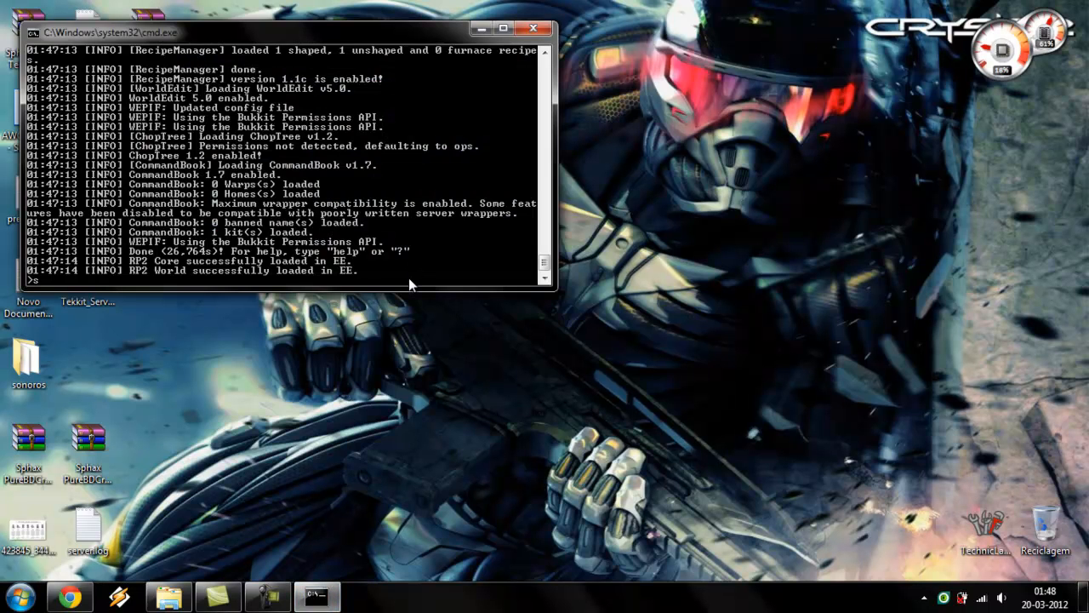
type("stop")
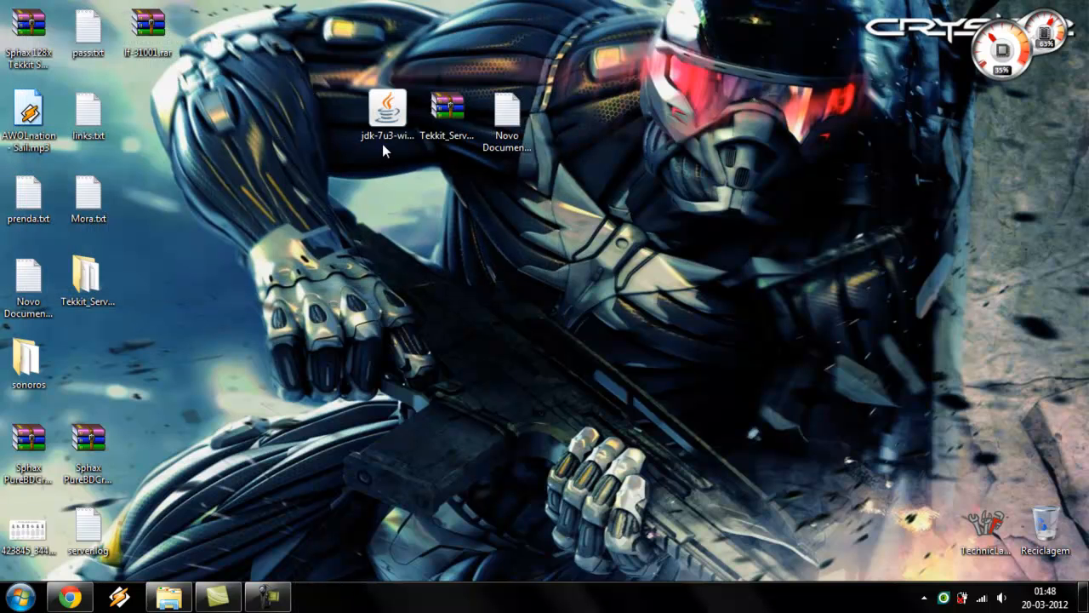
left_click(388, 111)
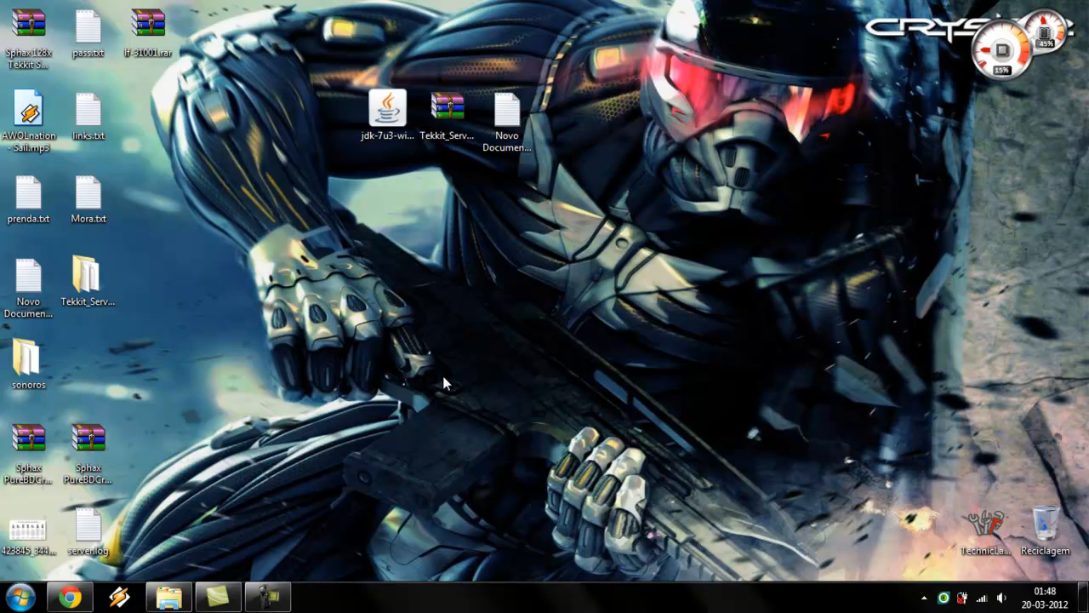
mouse_move(91, 351)
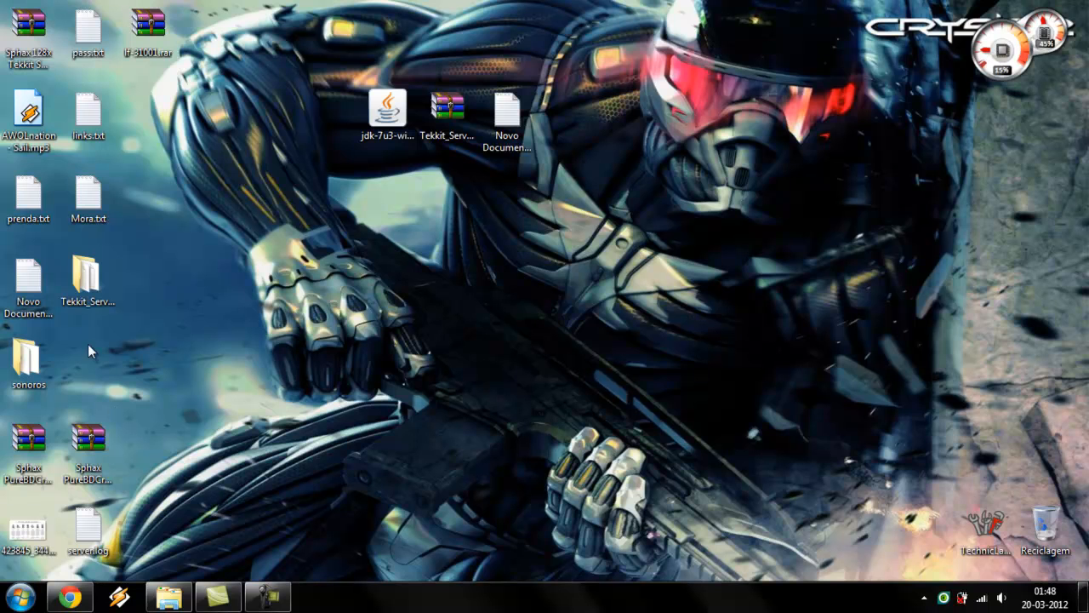
Start the Tekkit server again from launch.bat in Tekkit_Server_2.1.1
double_click(87, 276)
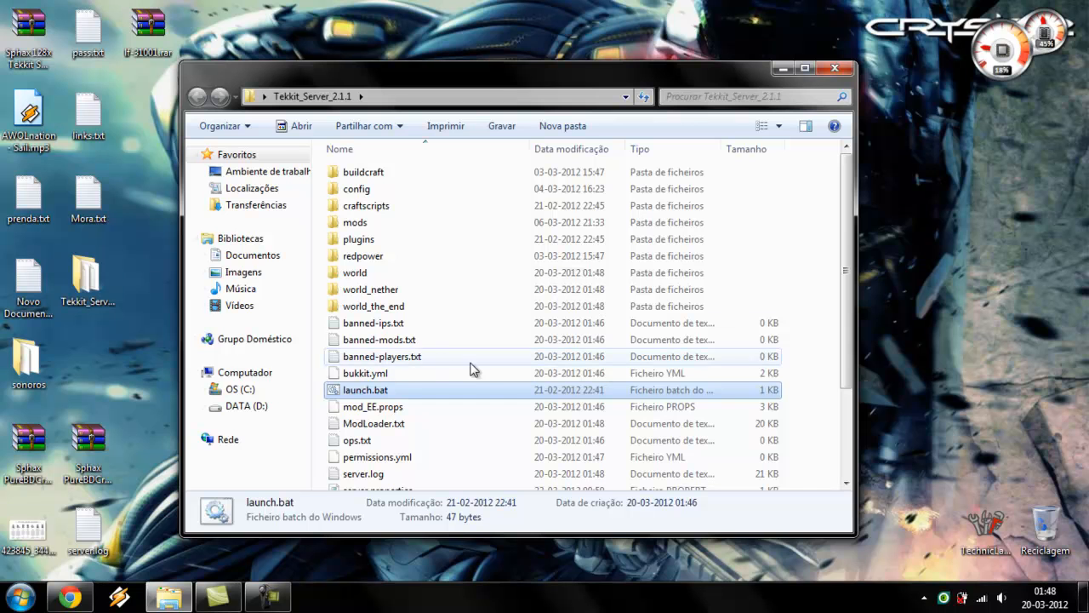
scroll("down", 3)
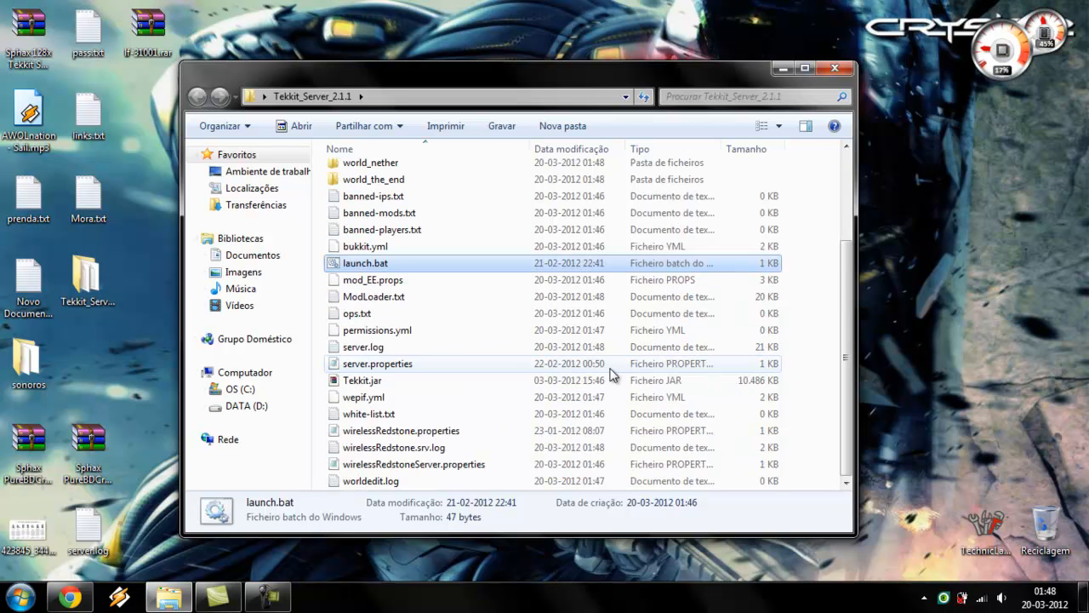
double_click(364, 262)
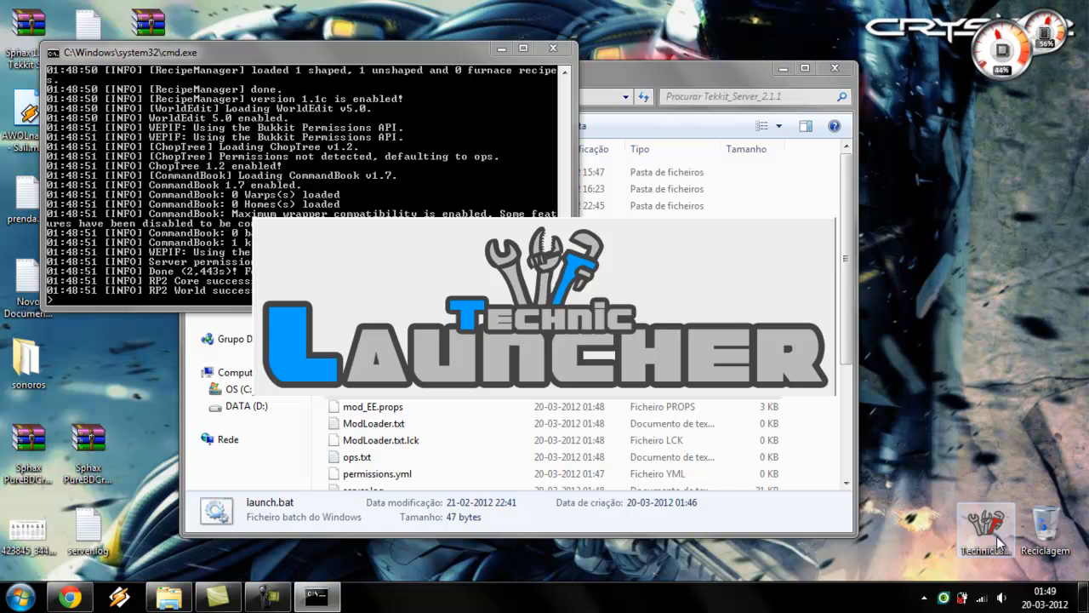
mouse_move(770, 65)
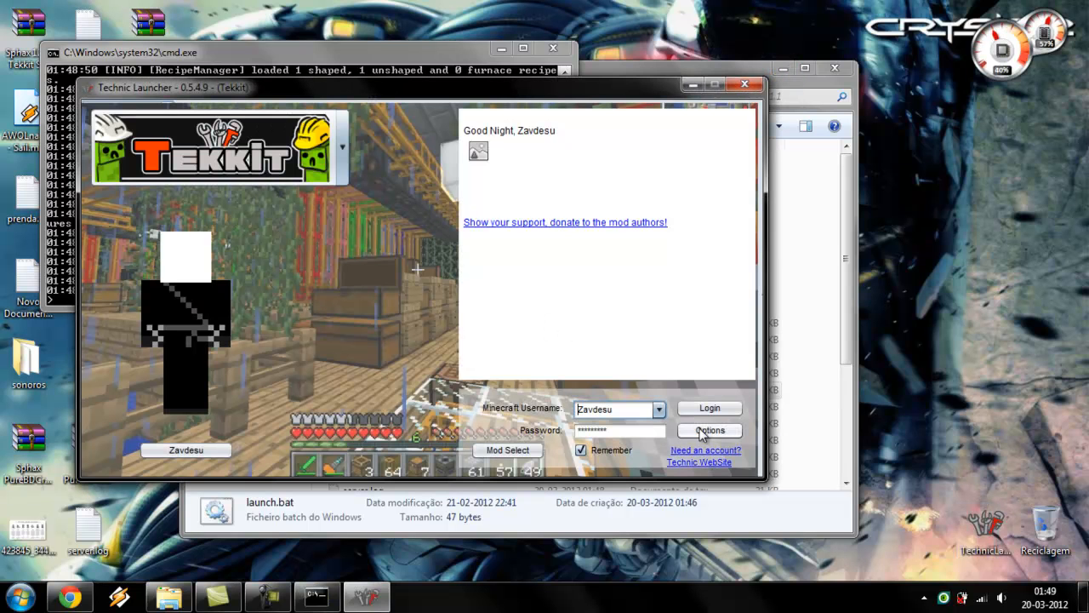
Log in through Technic Launcher with the remembered account to launch Tekkit
left_click(709, 408)
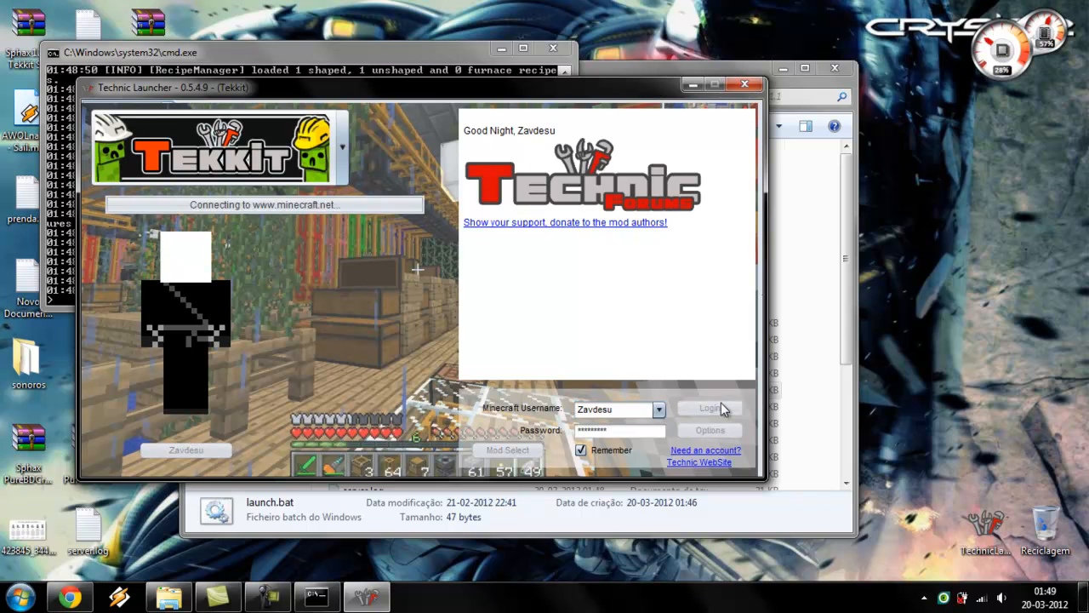
left_click(709, 408)
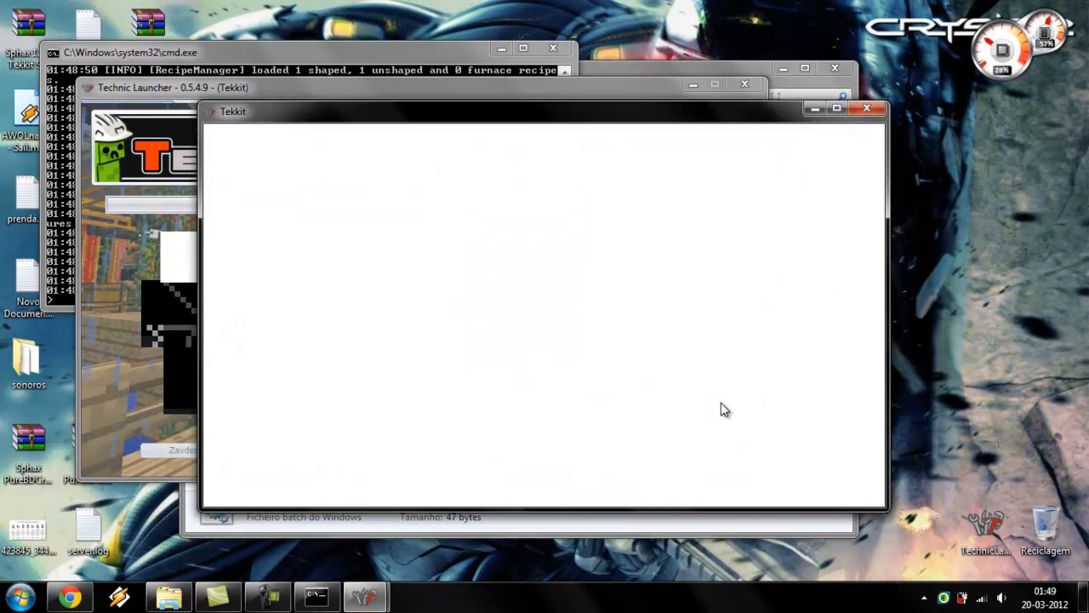
mouse_move(574, 132)
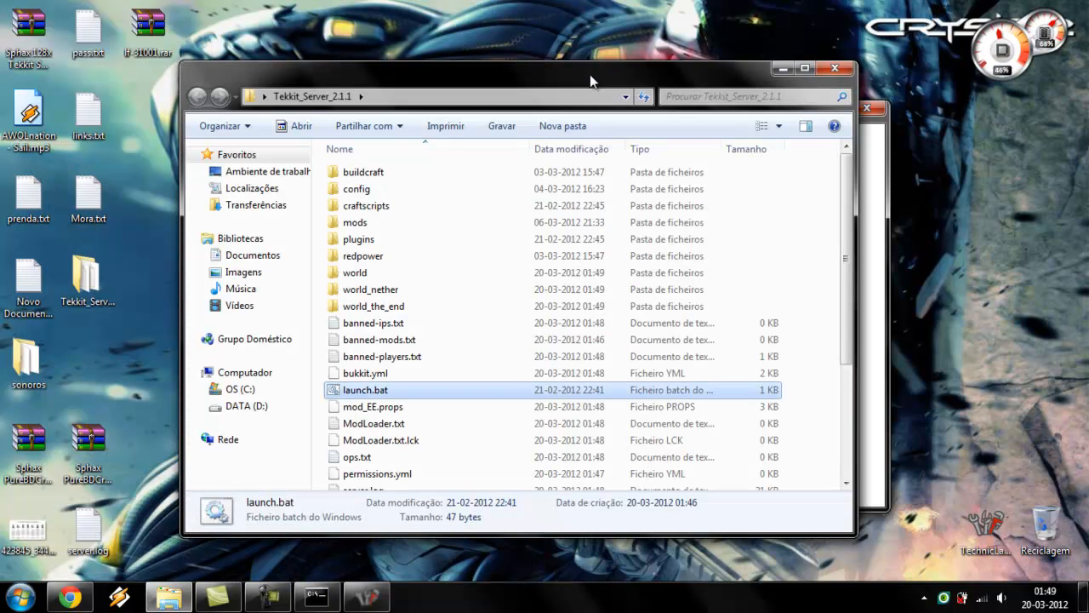
mouse_move(780, 68)
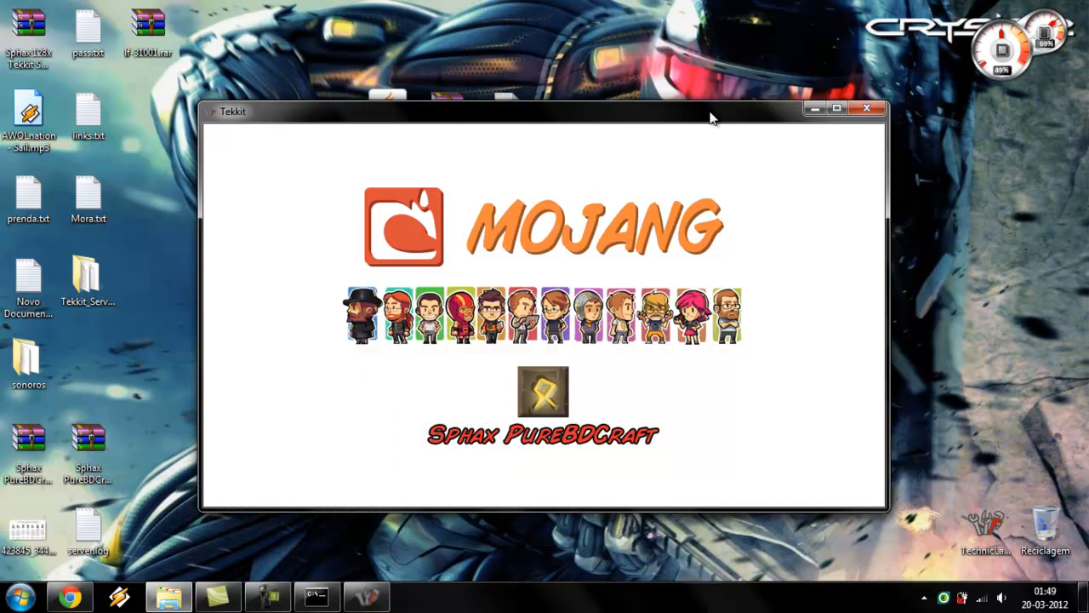
mouse_move(742, 126)
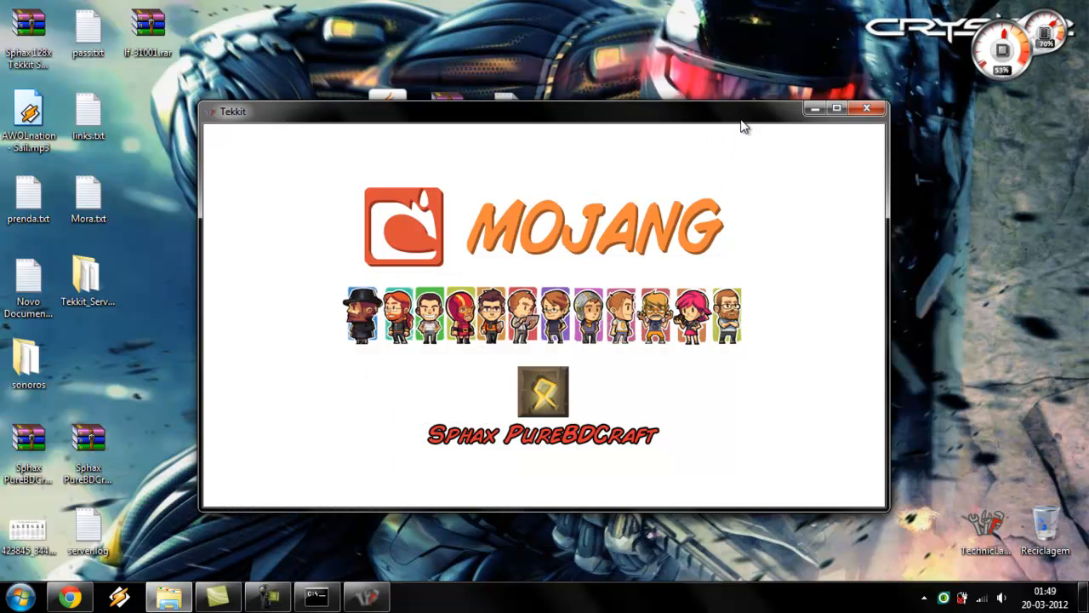
mouse_move(752, 119)
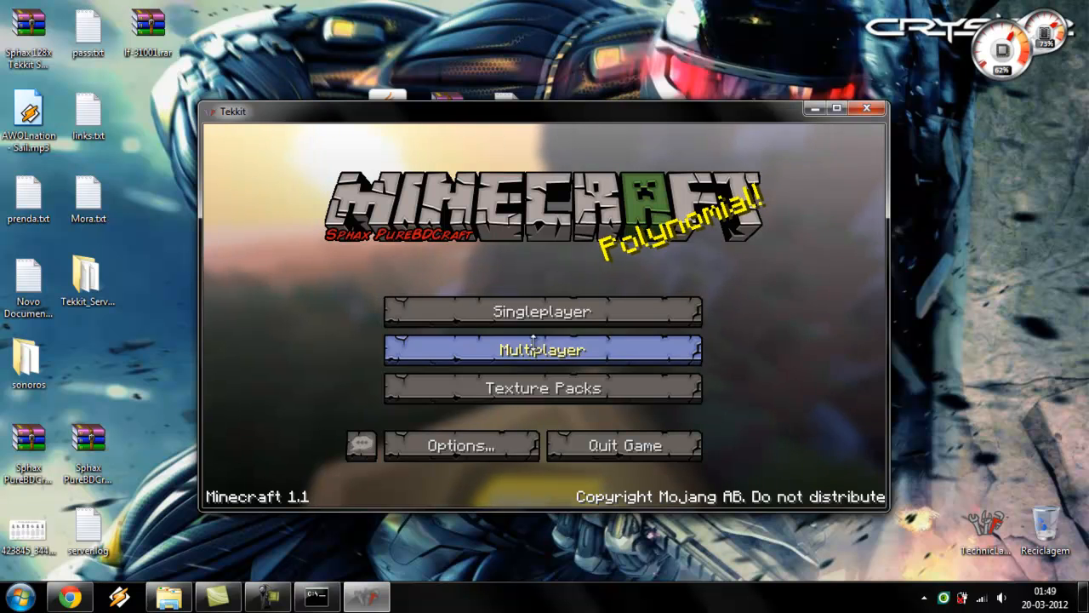
mouse_move(706, 228)
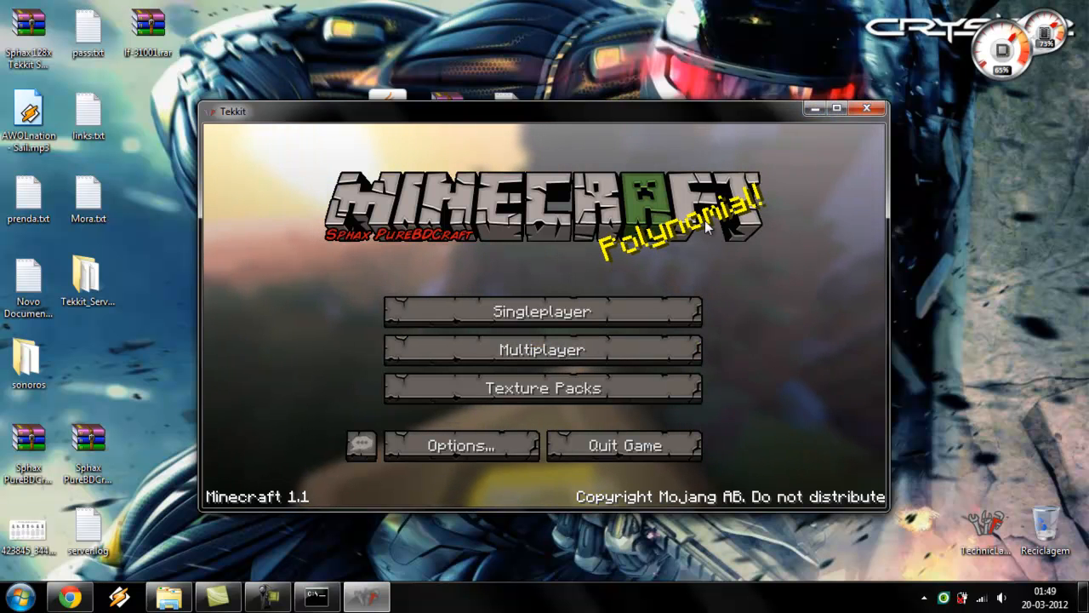
mouse_move(814, 108)
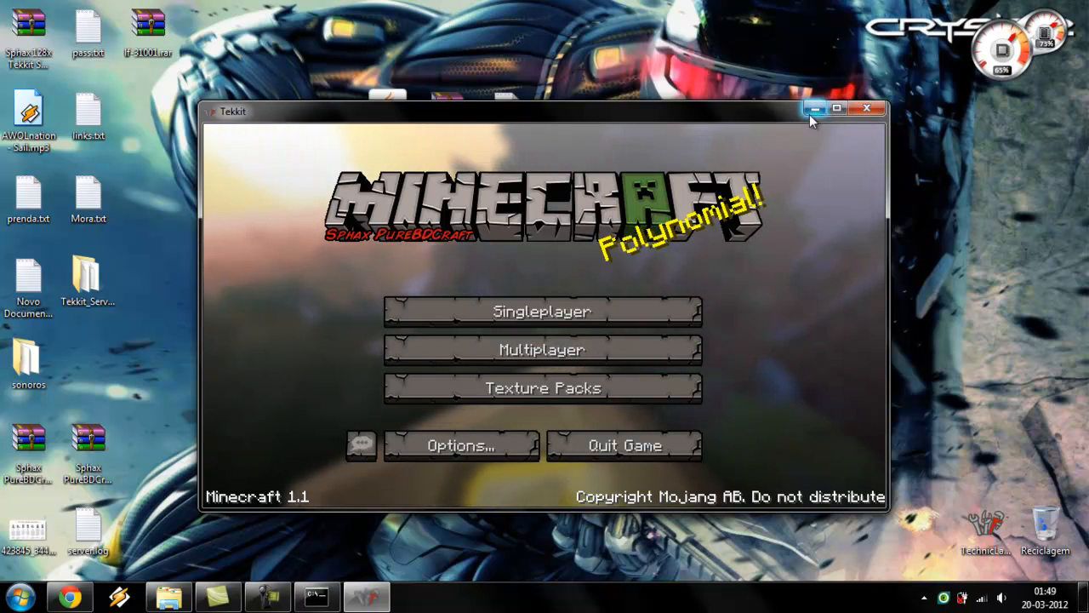
Reach Environment Variables from Computer's System Properties Advanced settings
left_click(18, 596)
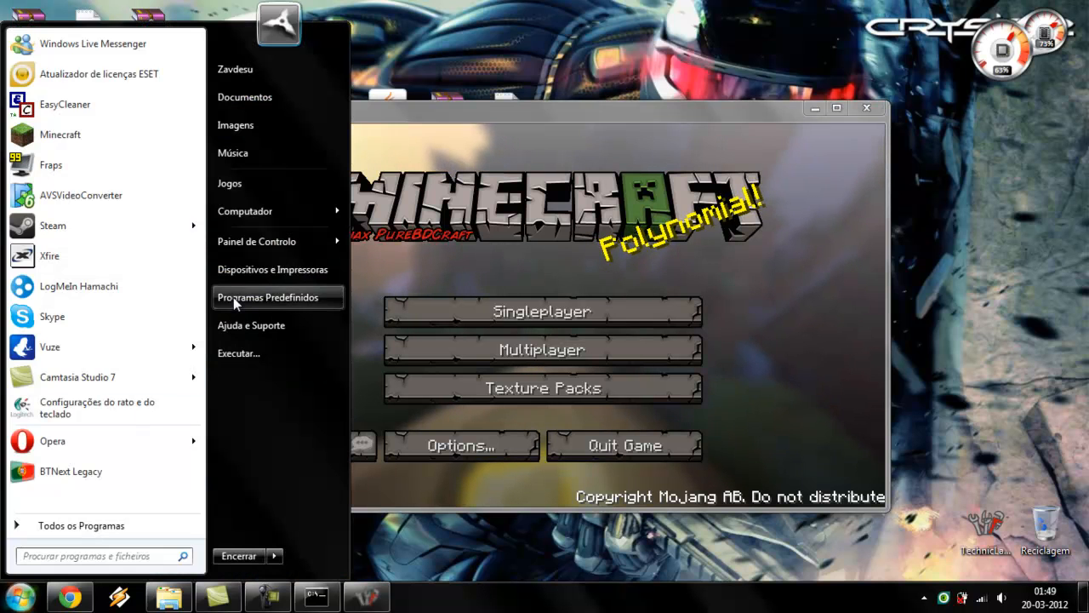
mouse_move(264, 217)
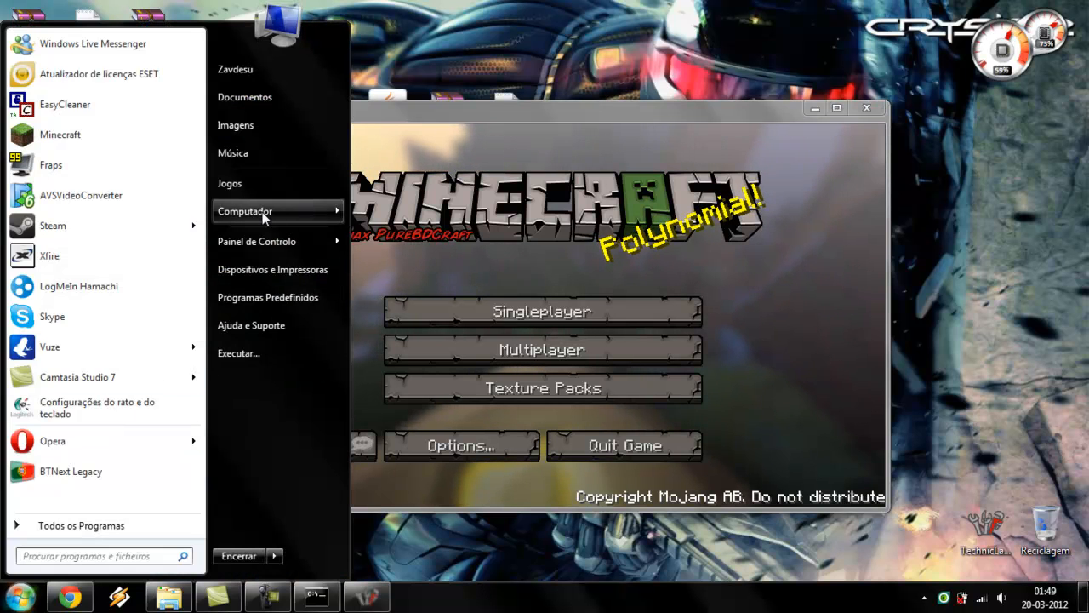
right_click(245, 211)
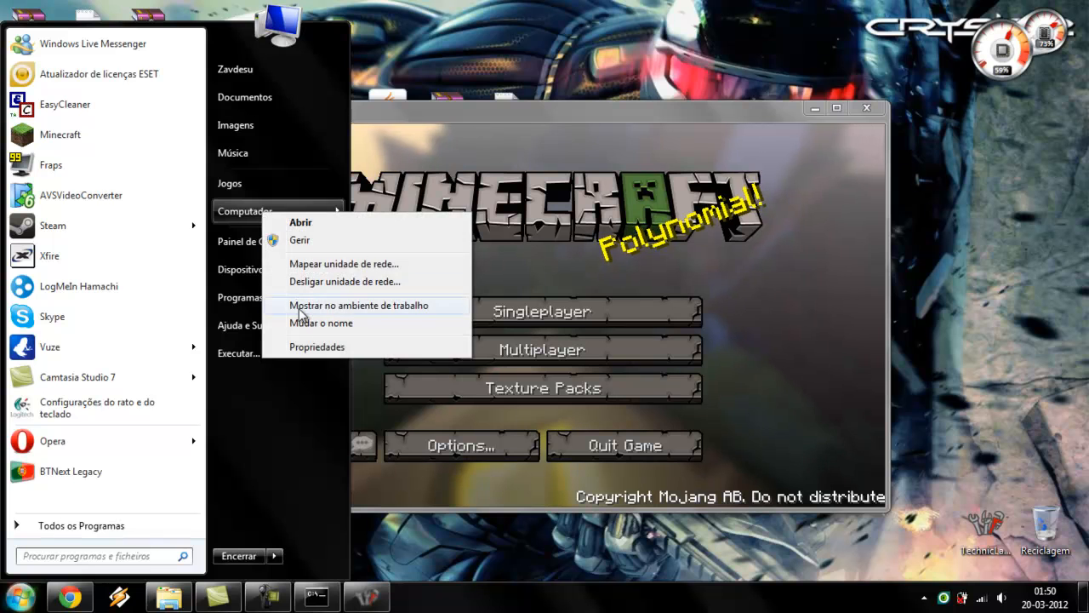
left_click(316, 346)
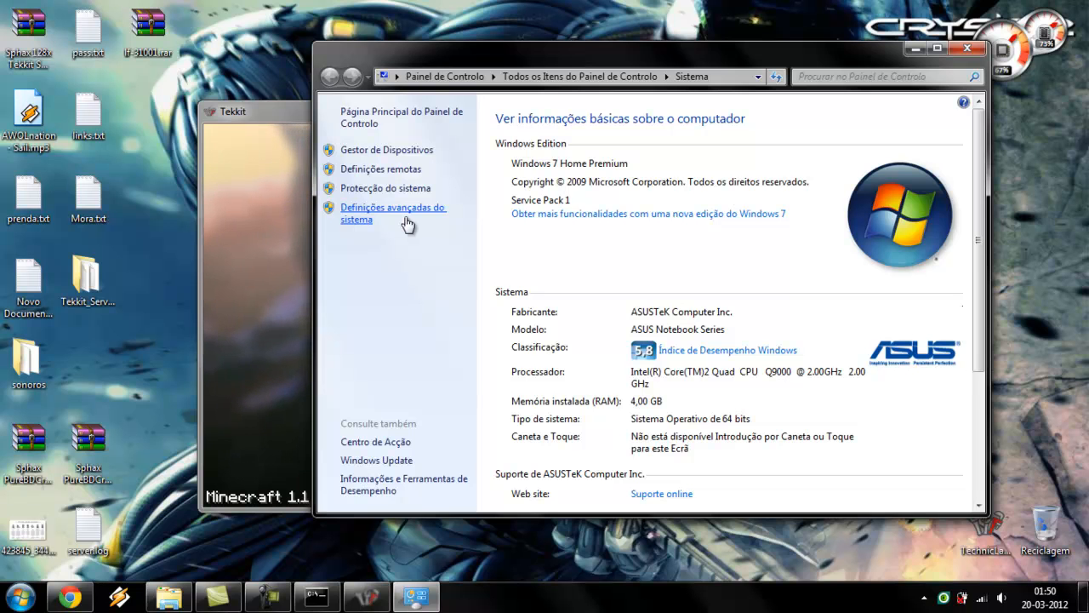
left_click(393, 213)
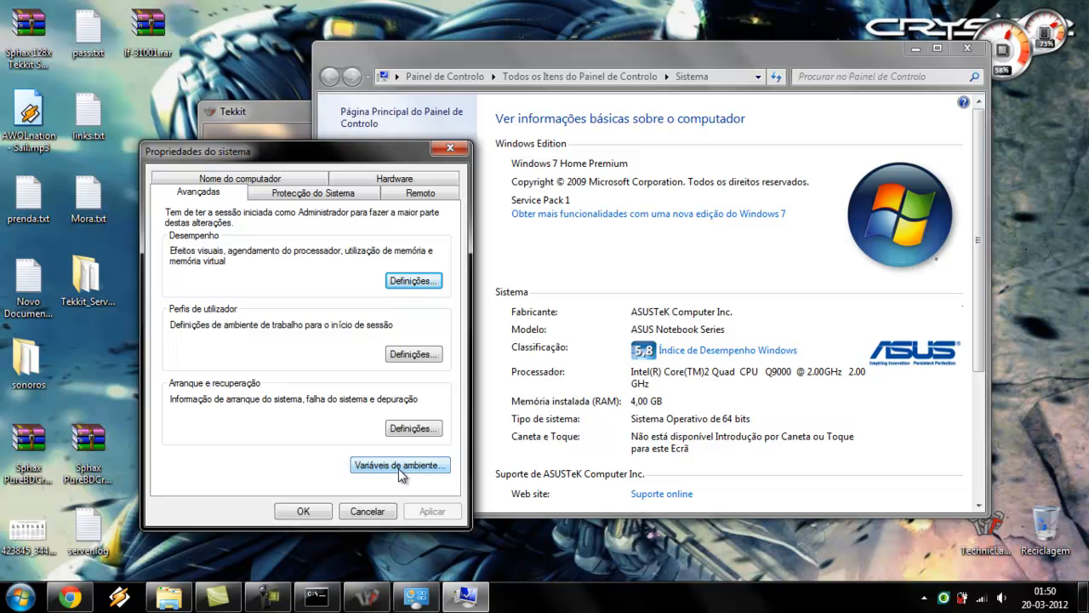
left_click(400, 464)
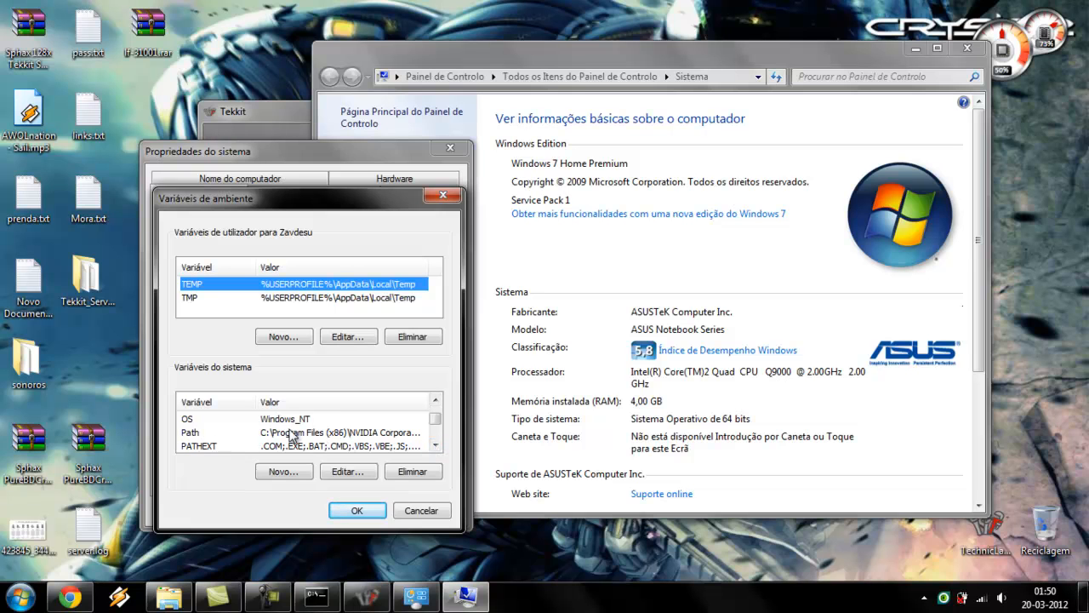
Review the system Path value holding the Java jre6 bin entries, then close the dialogs
left_click(347, 471)
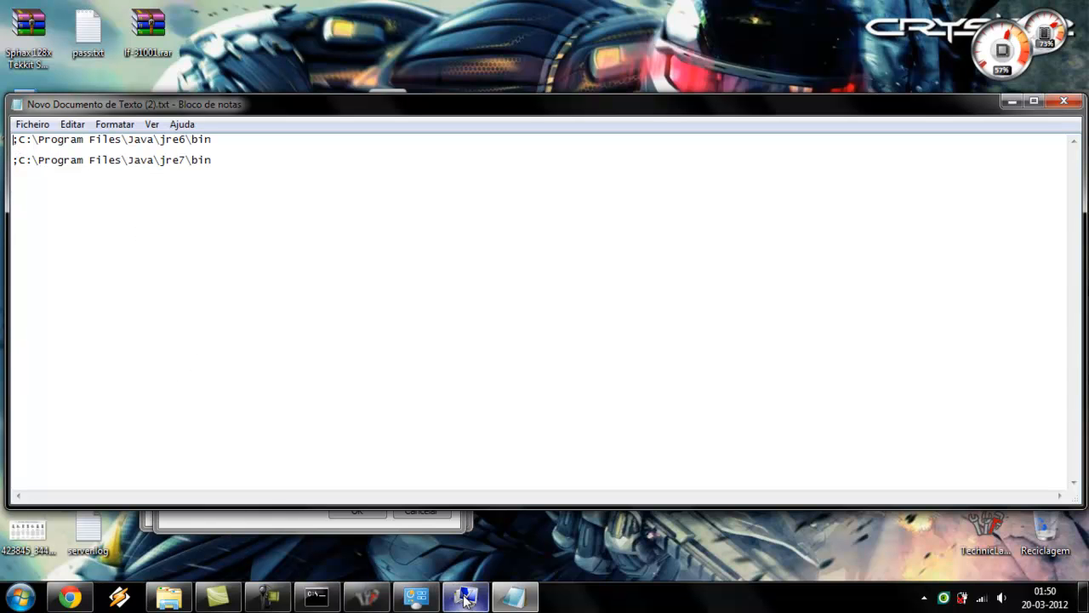
left_click(463, 595)
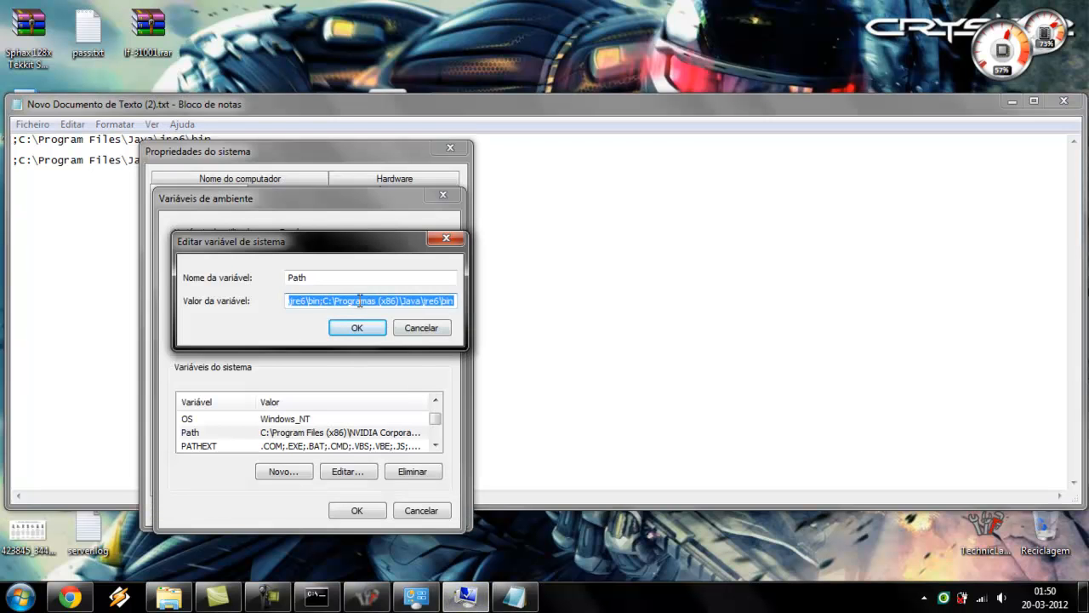
left_click(324, 301)
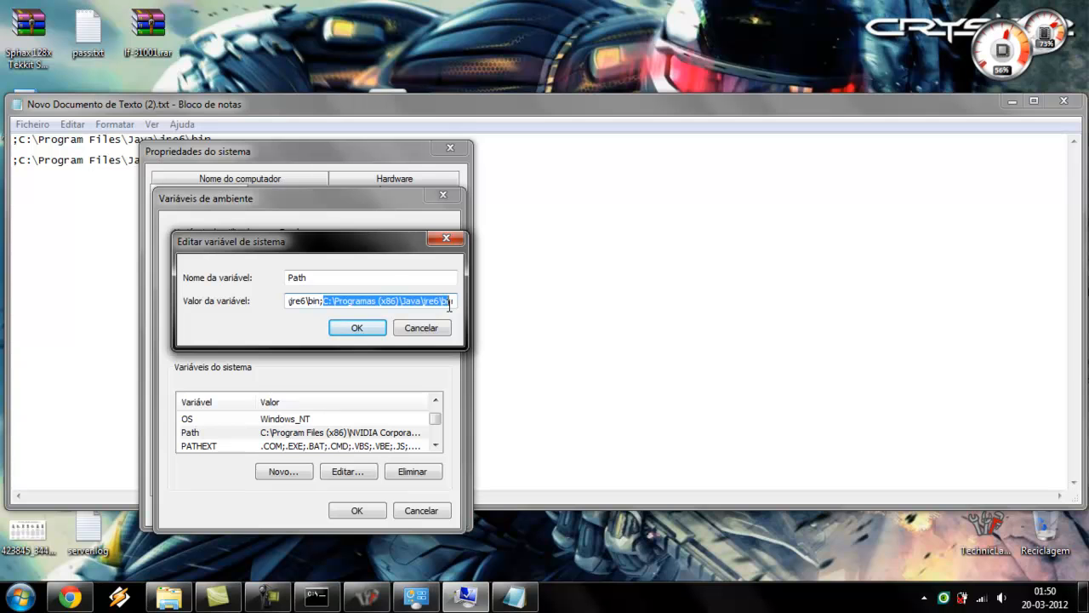
mouse_move(470, 312)
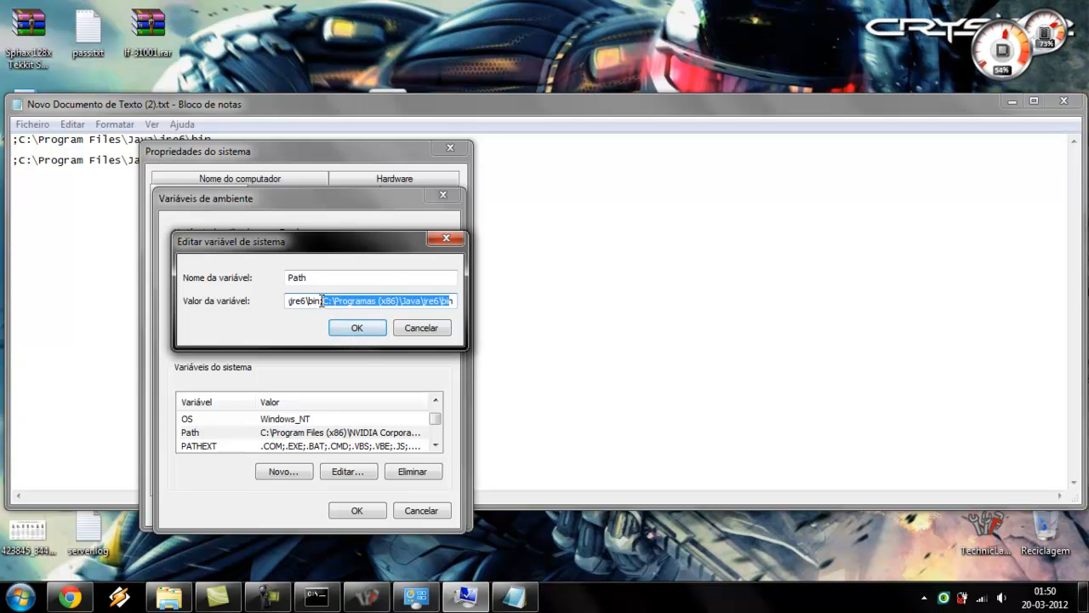
mouse_move(383, 316)
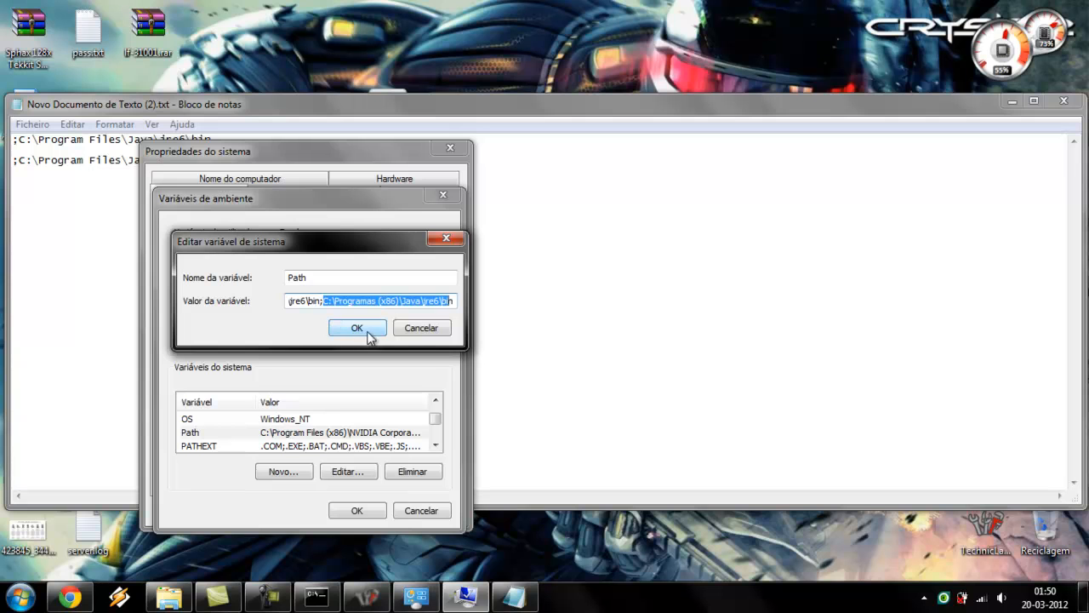
mouse_move(404, 329)
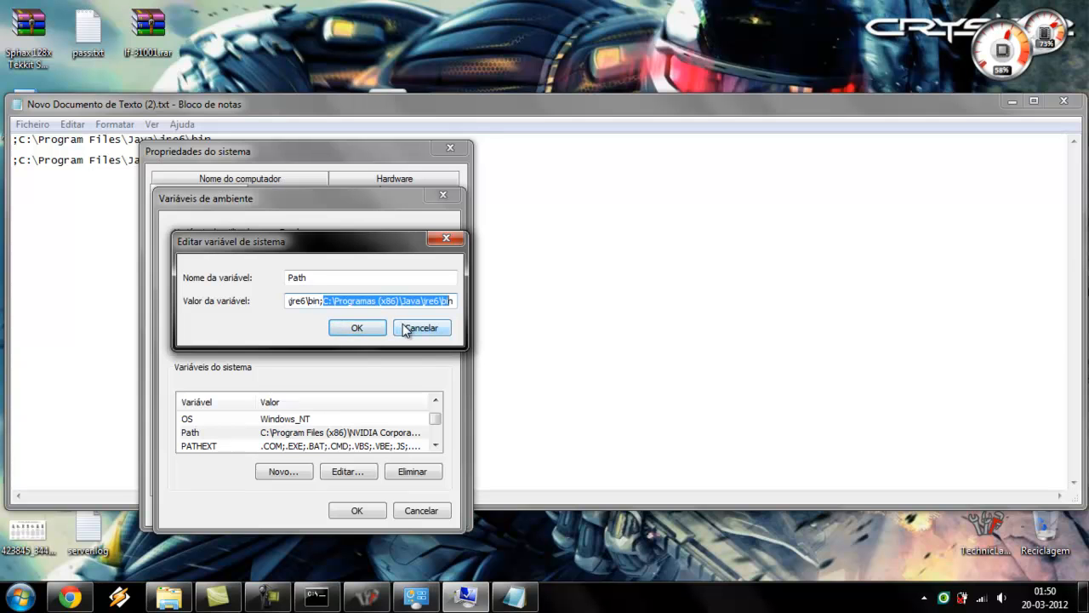
left_click(421, 328)
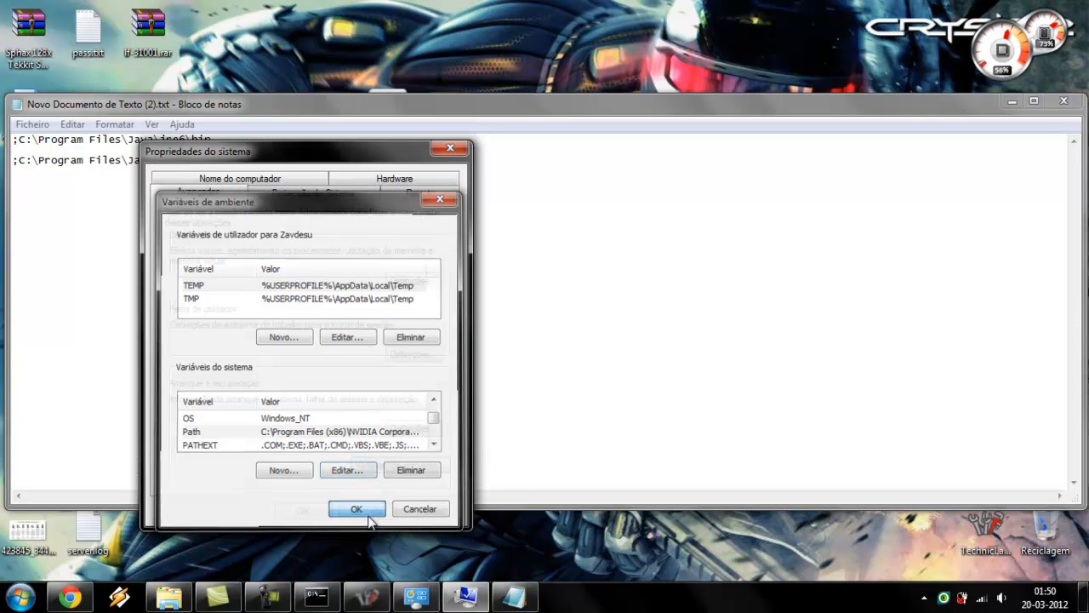
left_click(356, 508)
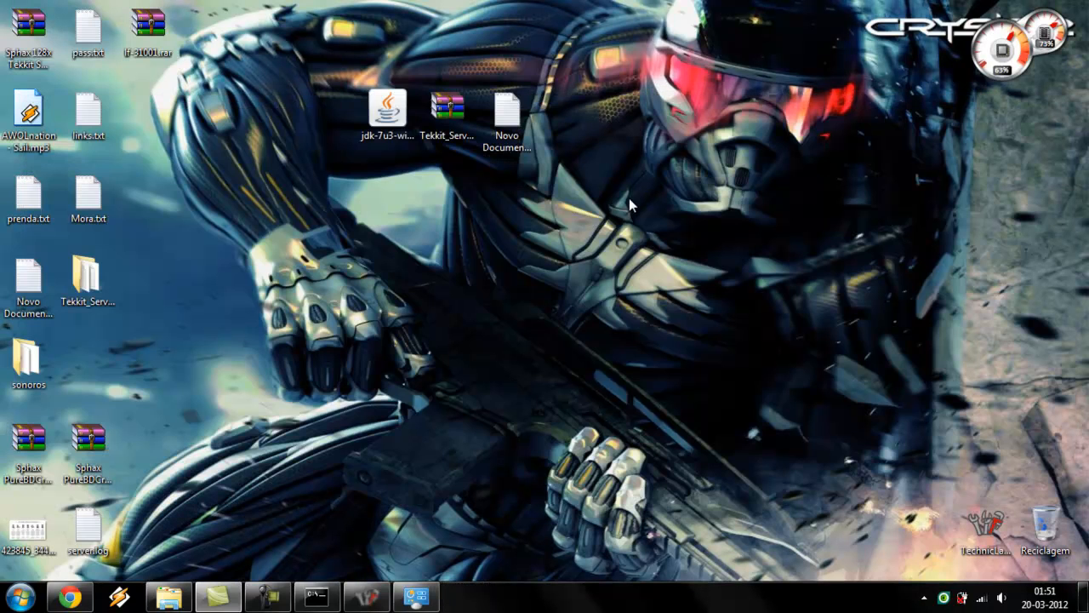
Run launch.bat from the Tekkit_Server_2.1.1 folder to start the server console
left_click(87, 277)
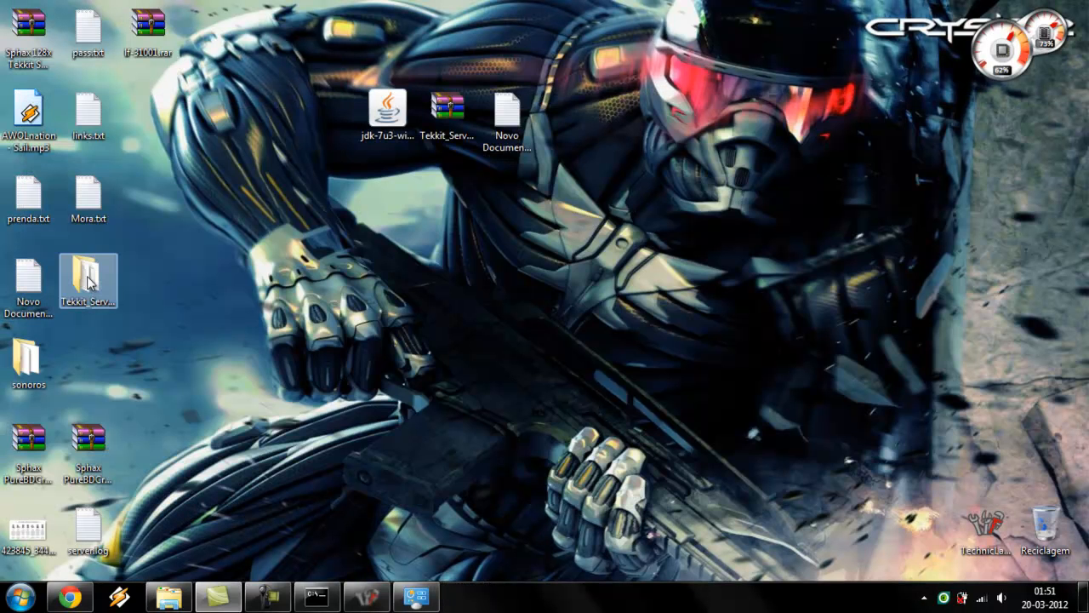
double_click(87, 279)
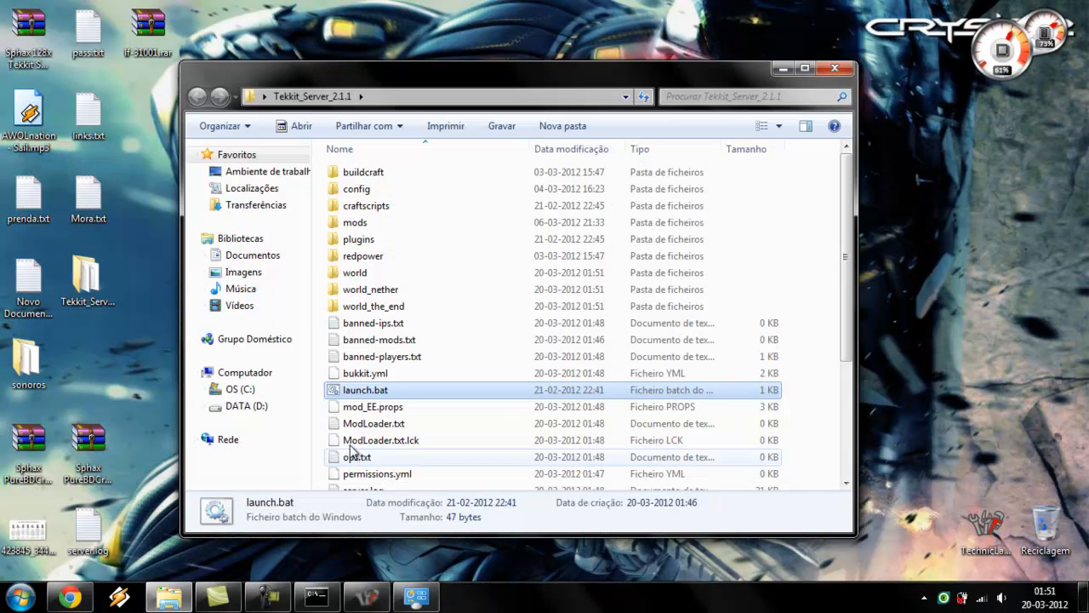
double_click(365, 389)
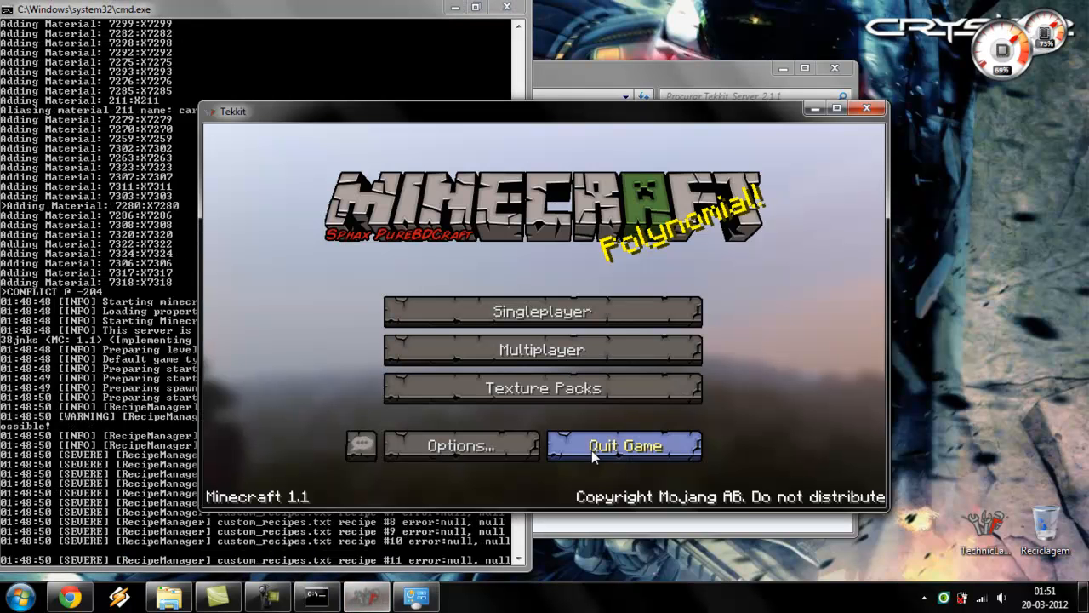
Join the localhost 'A Tekkit Server' from the Multiplayer list
left_click(542, 349)
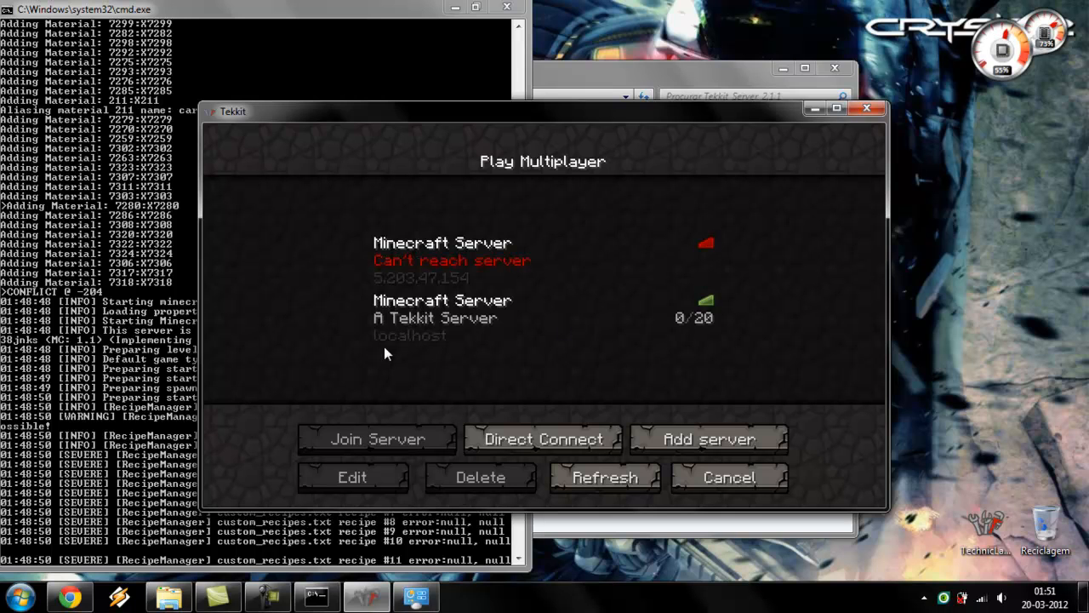
mouse_move(432, 311)
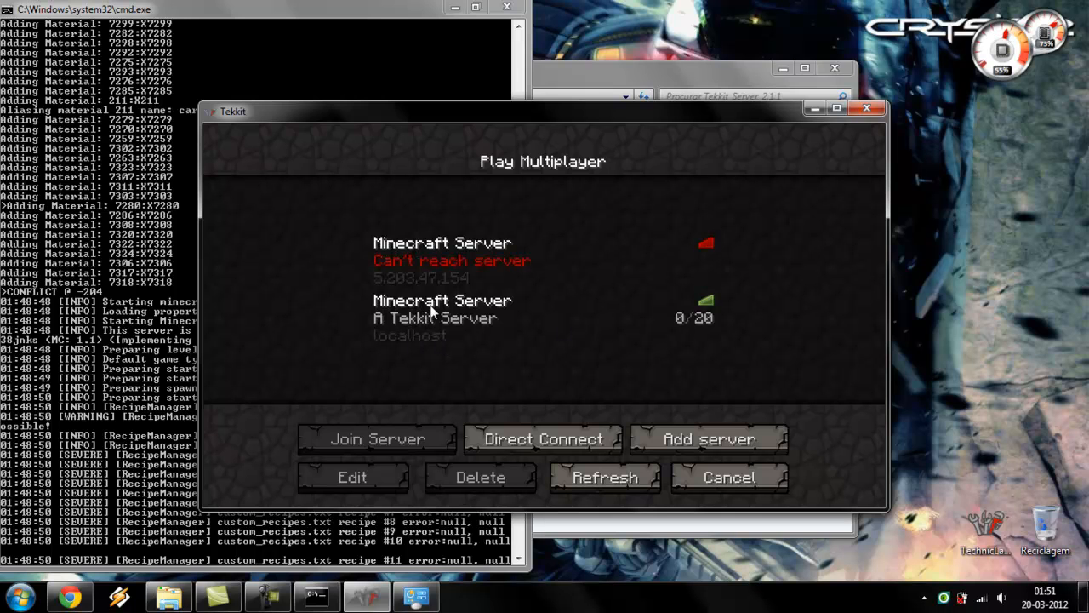
mouse_move(451, 340)
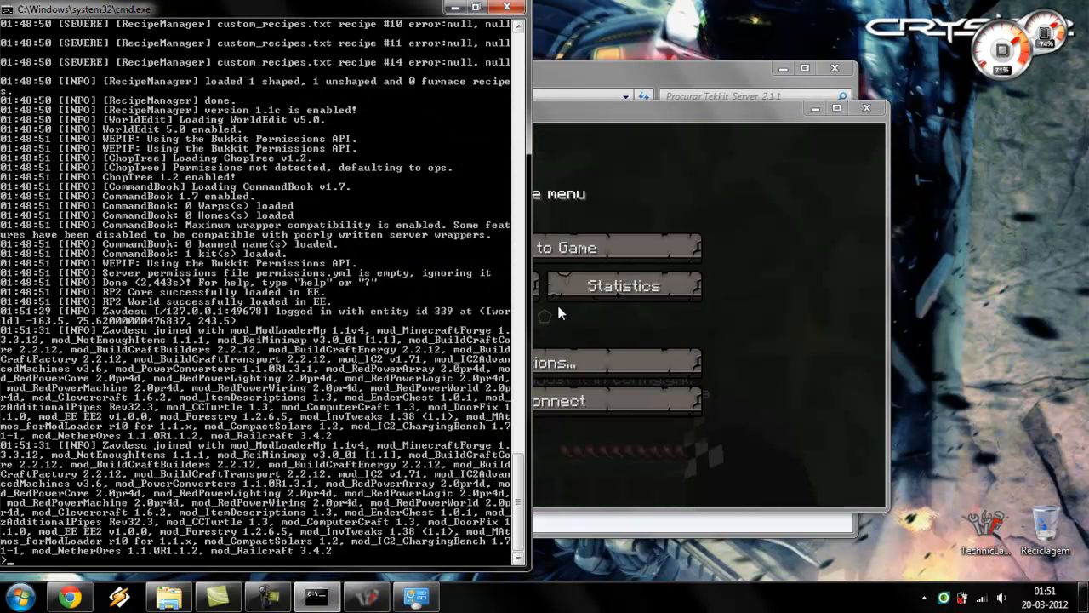
mouse_move(293, 566)
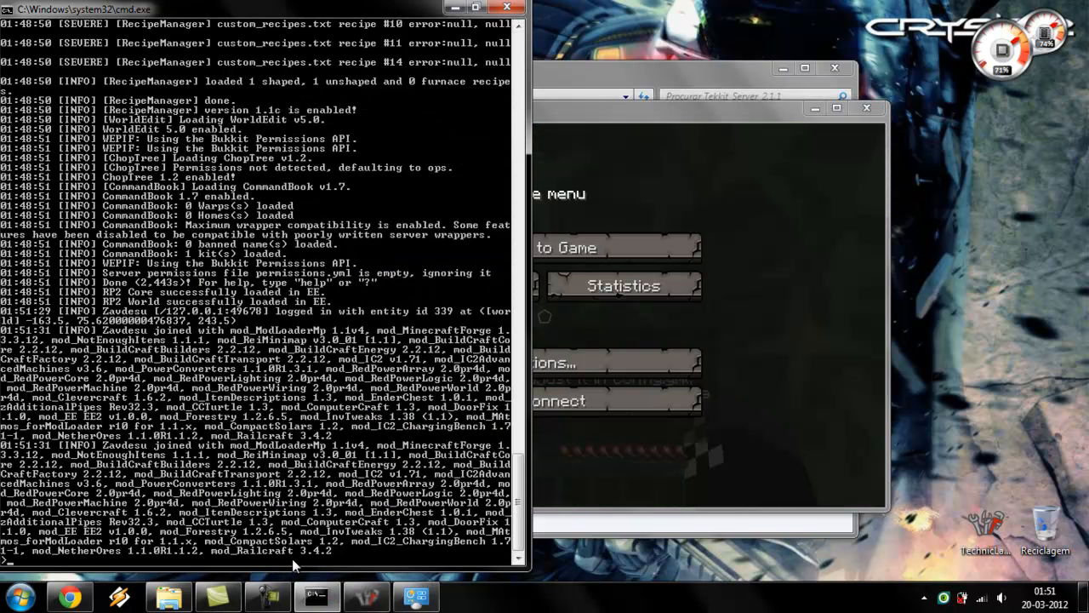
Make player zavdesu an operator and set their gamemode to 1 (creative) in the console
type("op zavdesu")
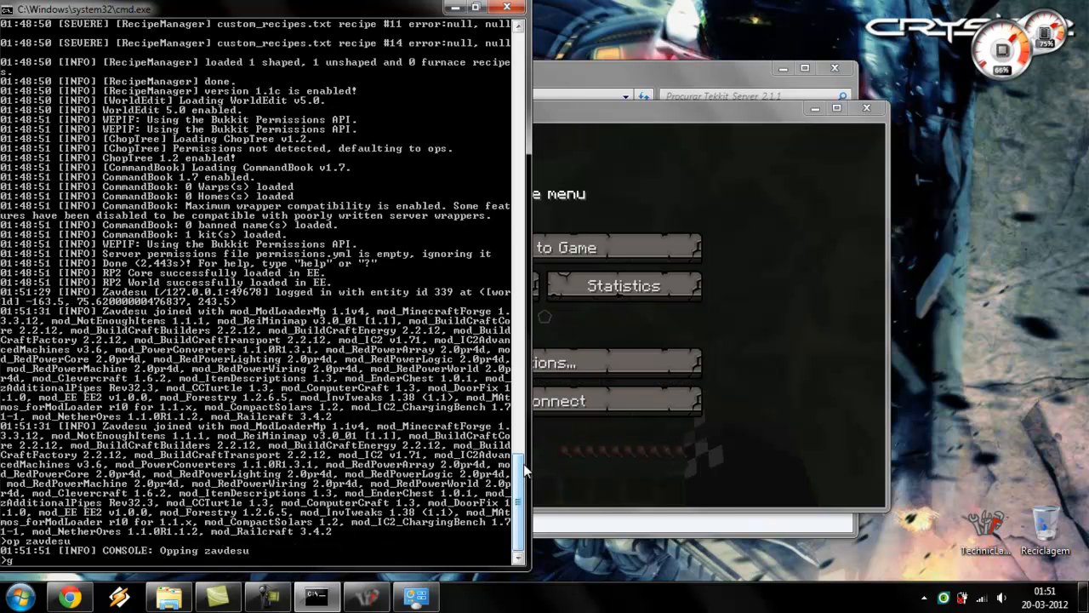
type("amemode")
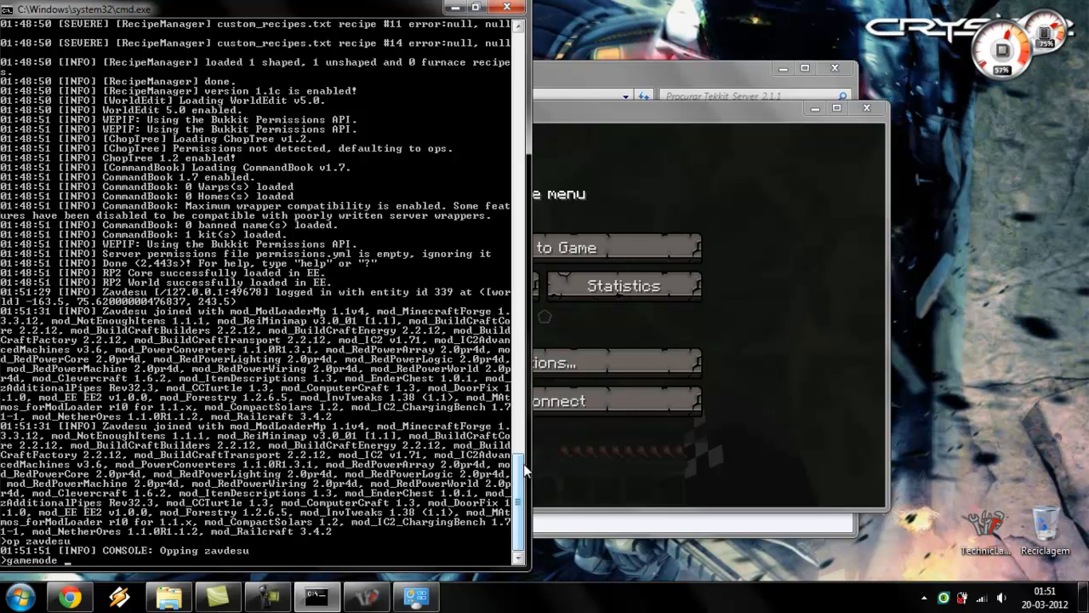
type("zavdesu 1")
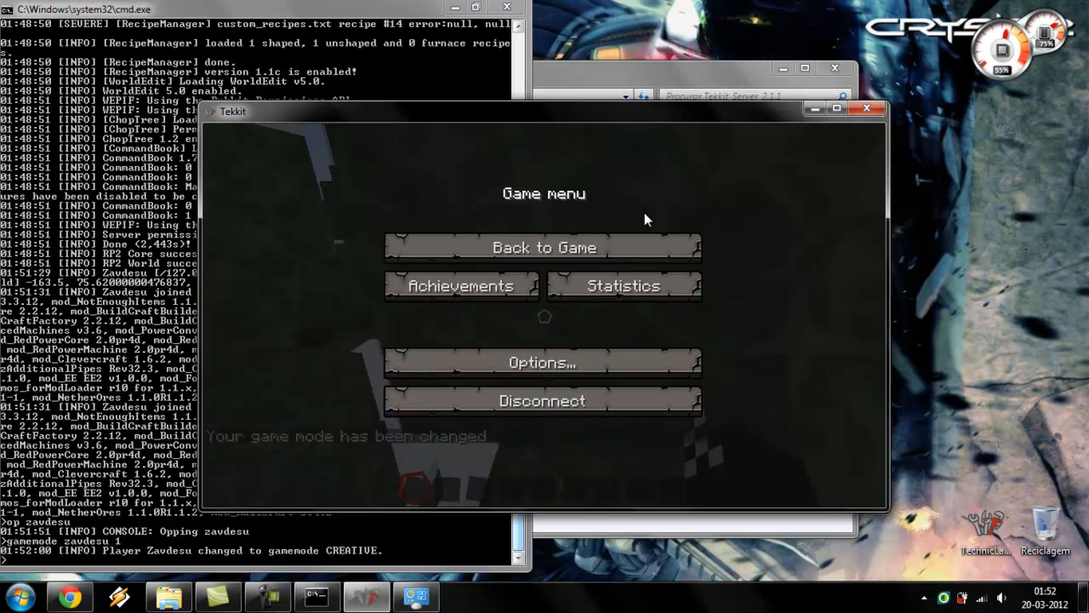
Fly over the snowy forest with the F3 debug overlay, then pause to the game menu
left_click(543, 247)
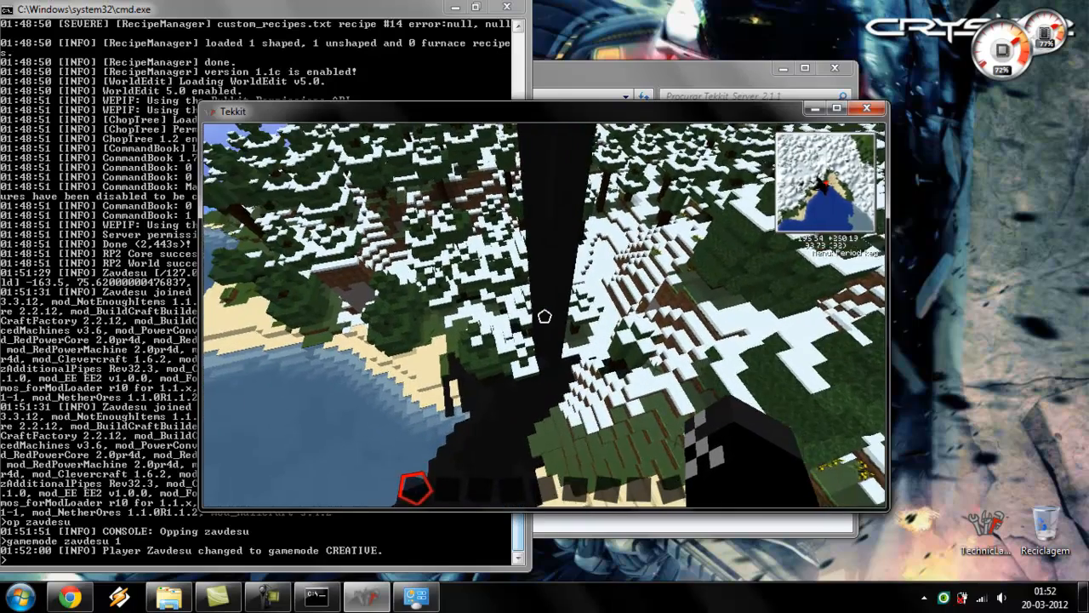
key("F3")
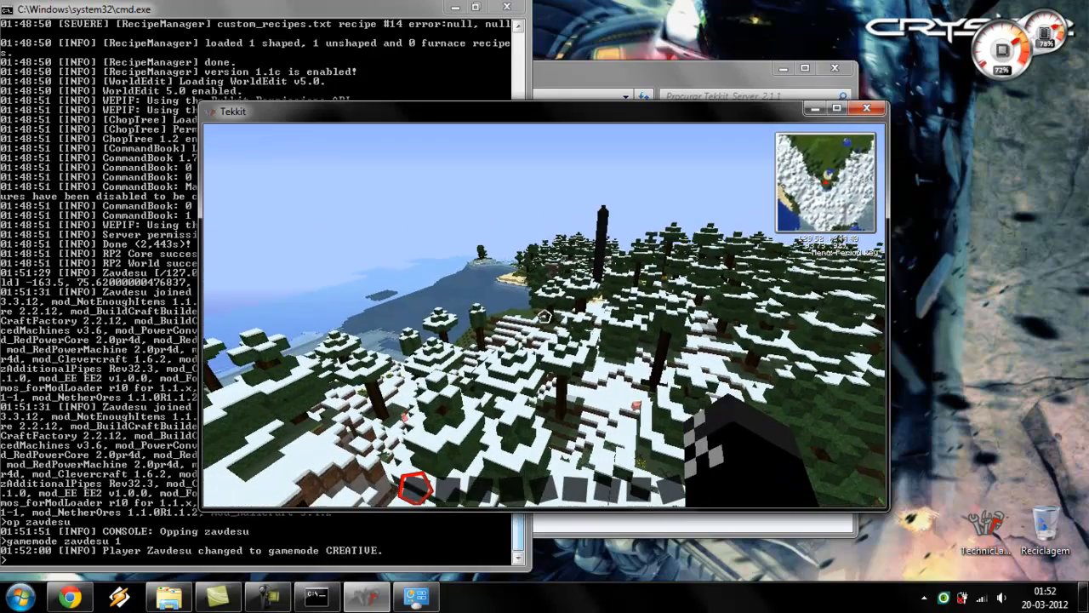
key("Escape")
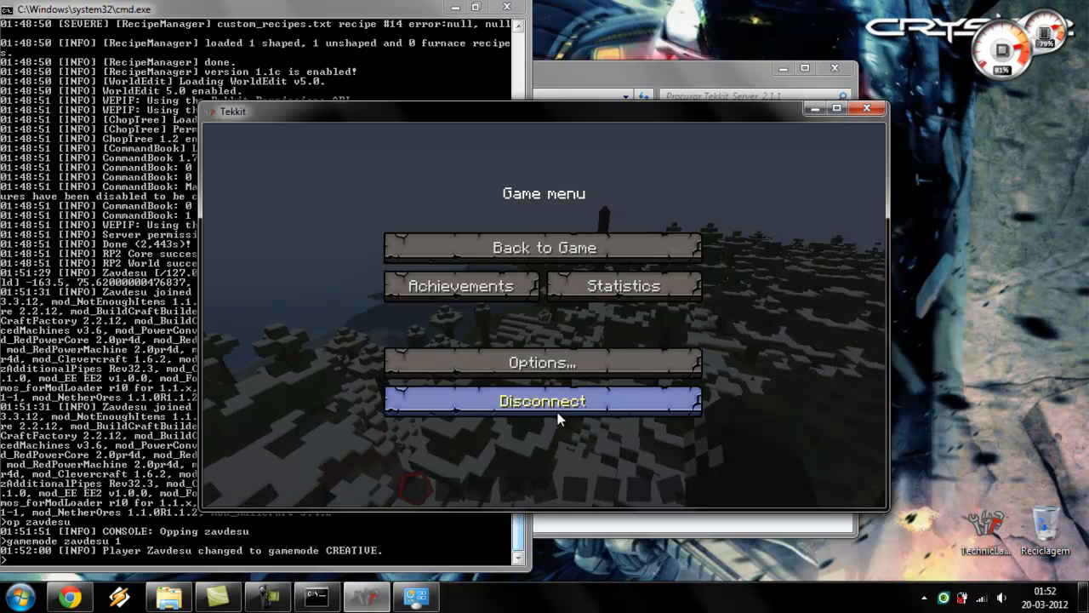
Disconnect from the server and stop it from the console so the world saves
left_click(543, 400)
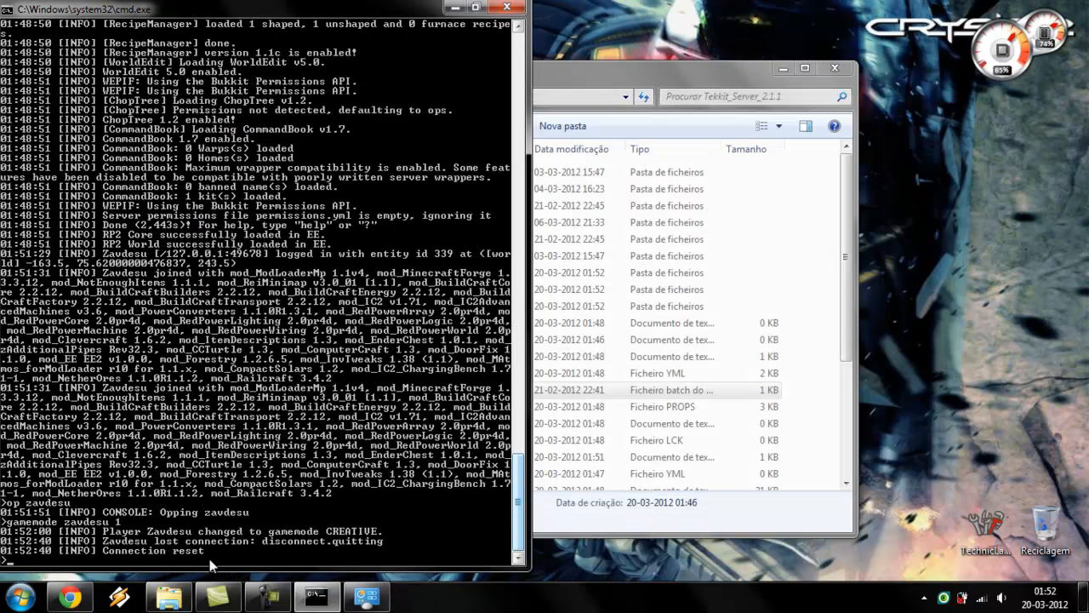
type("stop")
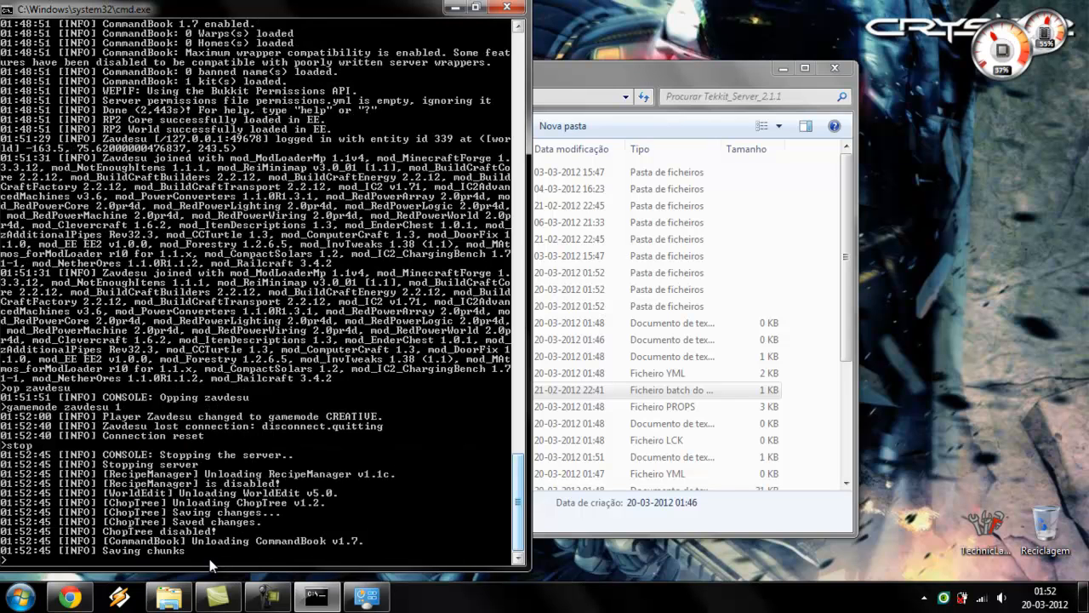